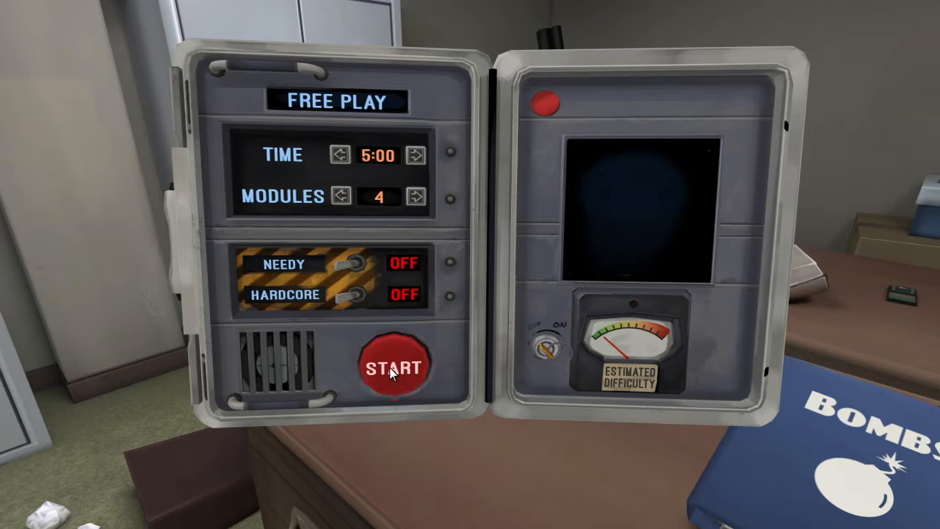
Start a Free Play bomb with the 5:00 timer and 4 modules
{"action": "left_click", "coordinate": [395, 367]}
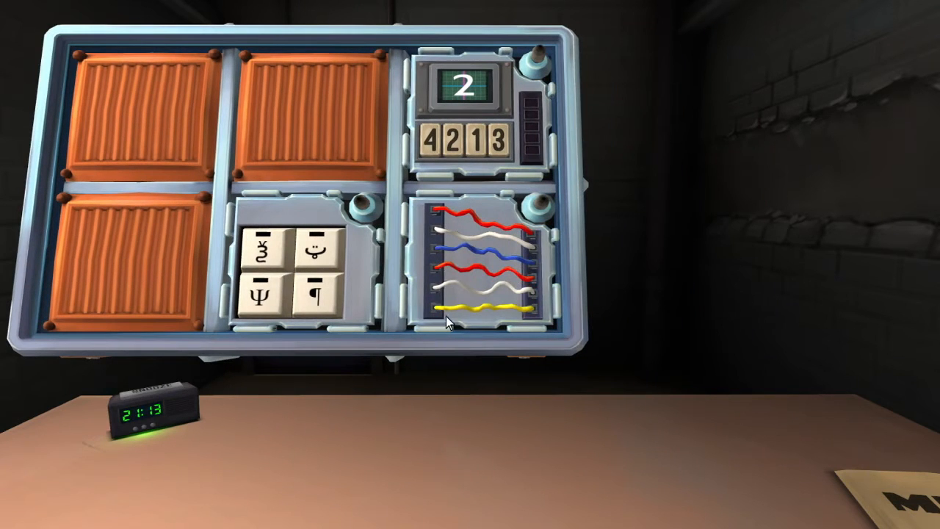
Select the wires module after inspecting the keypad, memory and wires modules
{"action": "left_click", "coordinate": [478, 309]}
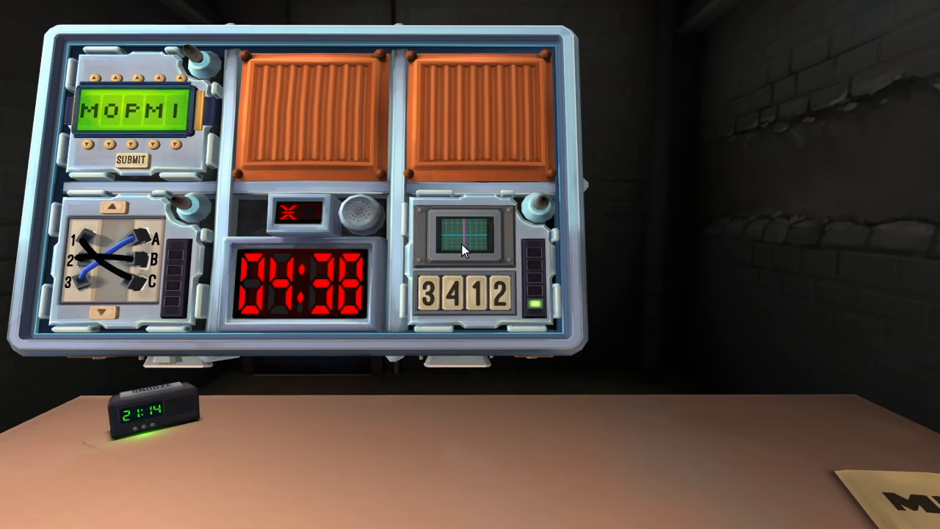
Select the memory module, then cycle the password letters, leaving WHEJI unsolved
{"action": "left_click", "coordinate": [498, 295]}
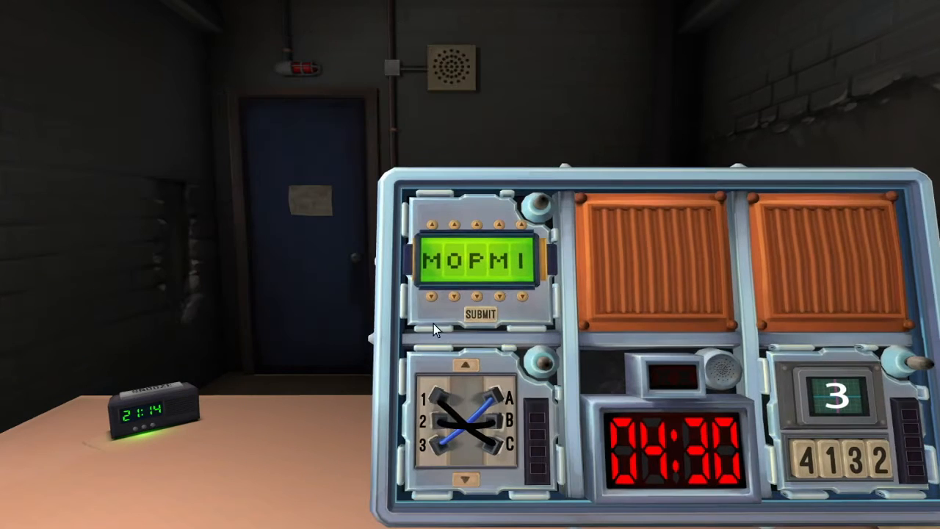
{"action": "left_click", "coordinate": [431, 221]}
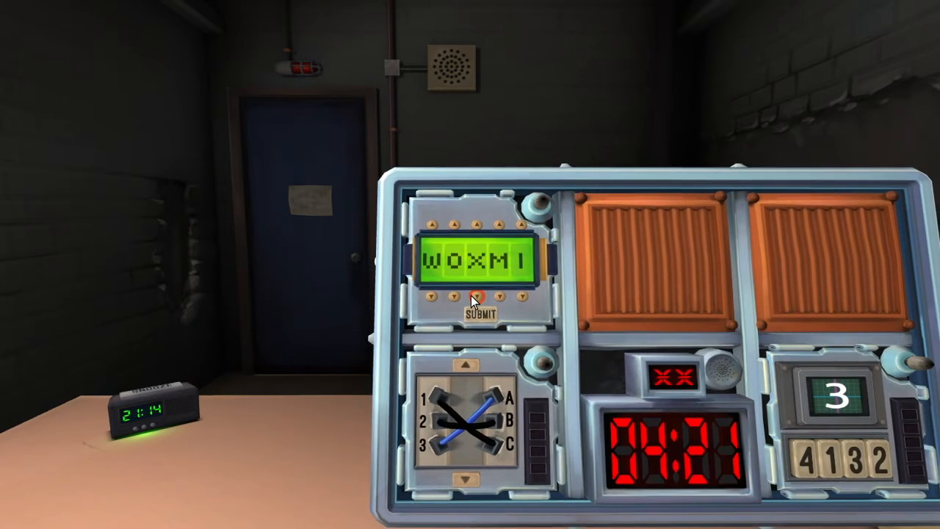
{"action": "left_click", "coordinate": [475, 296]}
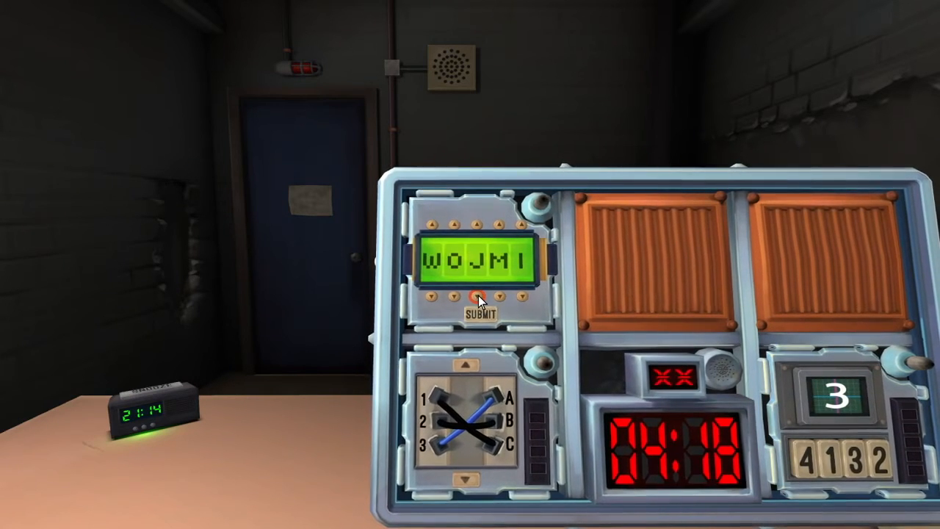
{"action": "left_click", "coordinate": [480, 223]}
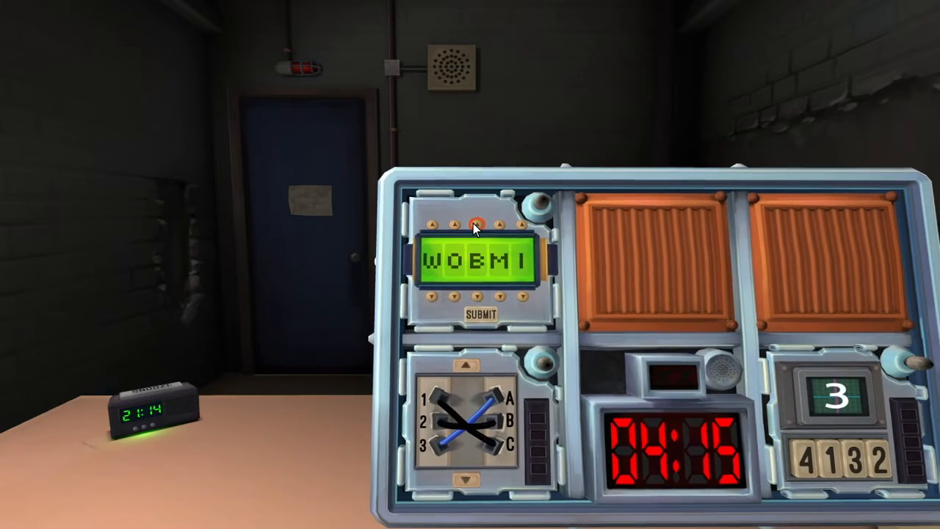
{"action": "left_click", "coordinate": [434, 222]}
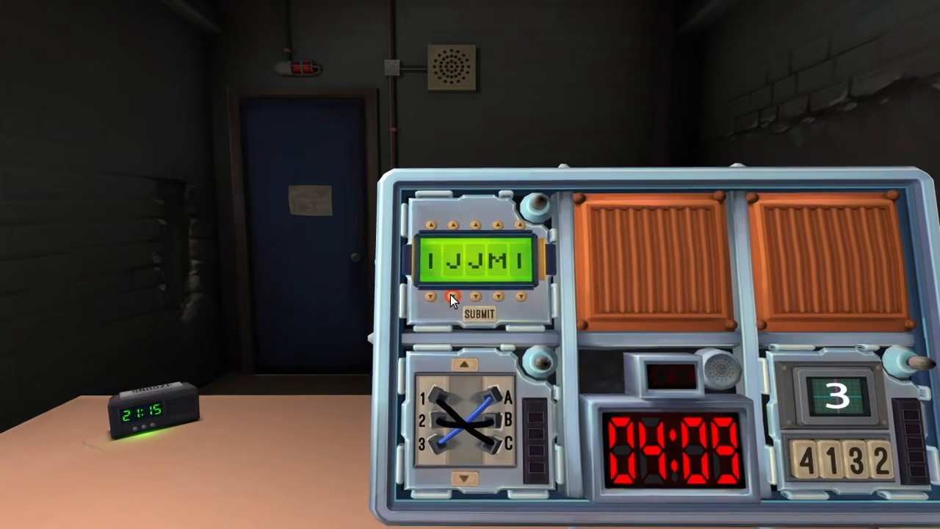
{"action": "left_click", "coordinate": [447, 299]}
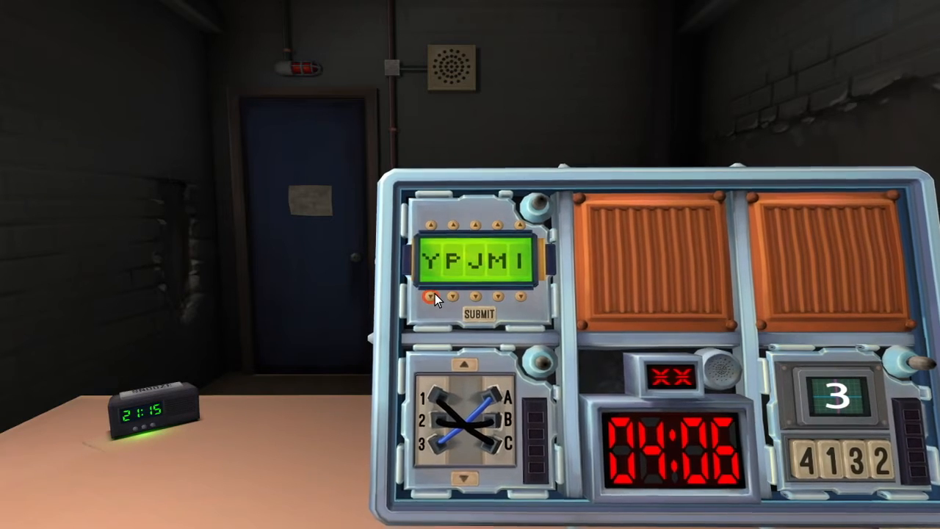
{"action": "left_click", "coordinate": [433, 299]}
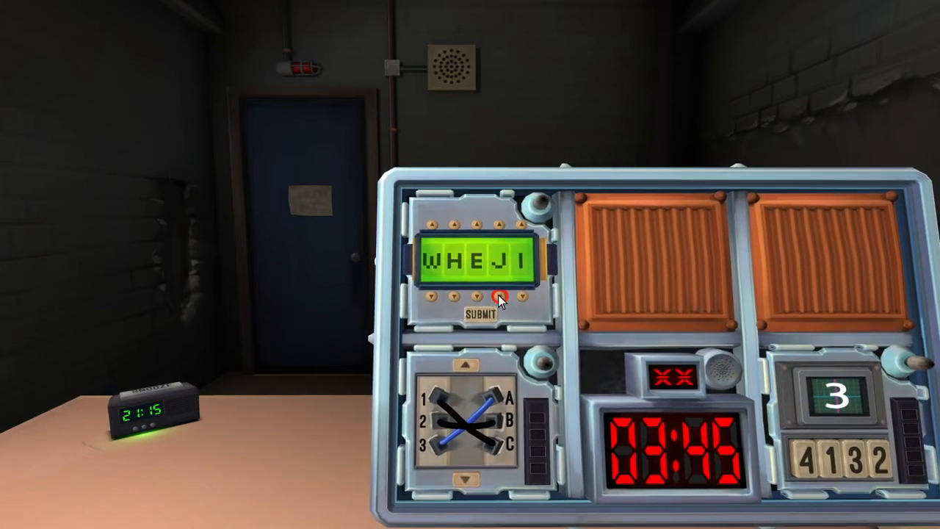
{"action": "left_click", "coordinate": [518, 222]}
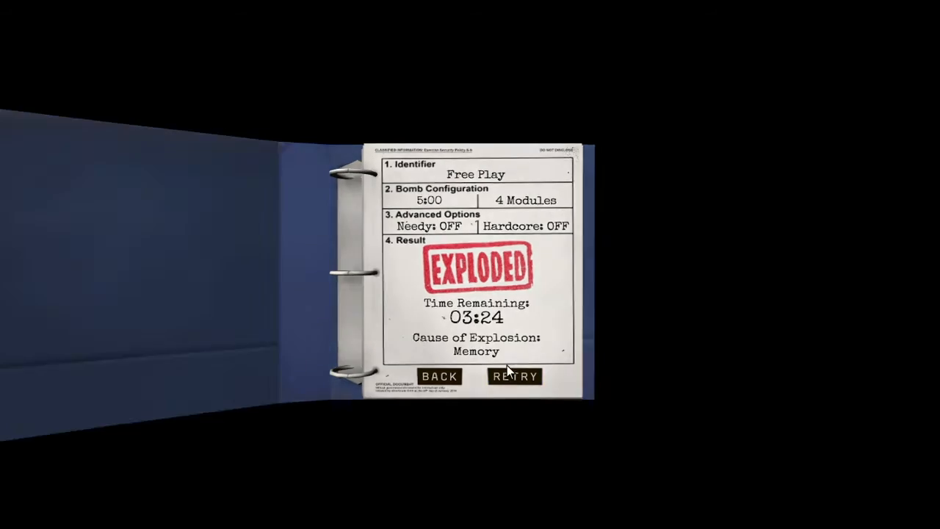
Retry the Memory-caused explosion to start a new bomb with the same settings
{"action": "left_click", "coordinate": [515, 377]}
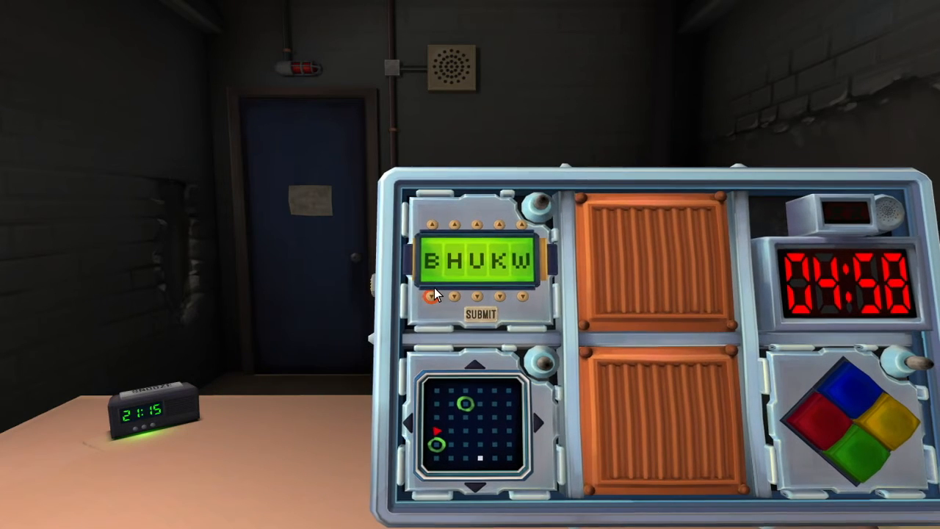
Try third letter O, fourth letters S, A and Q, and fifth letters Z, U and D
{"action": "left_click", "coordinate": [477, 223]}
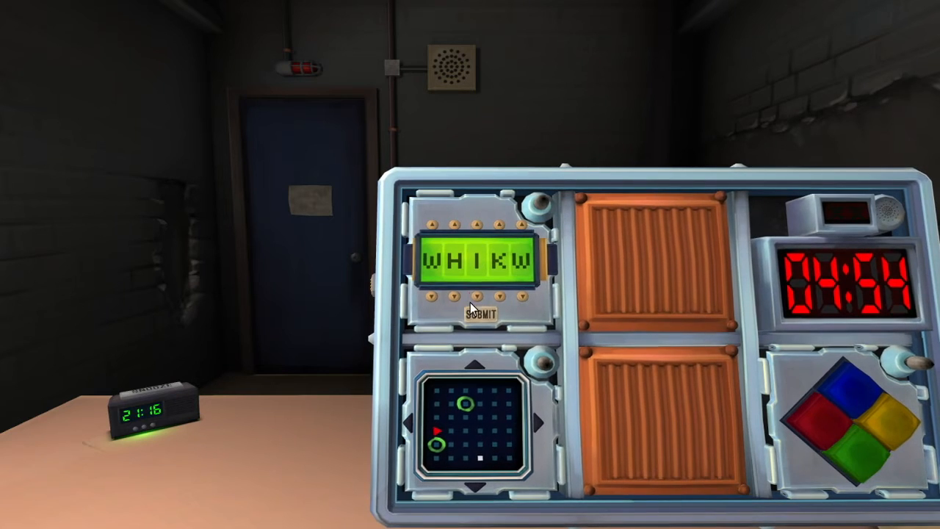
{"action": "left_click", "coordinate": [500, 297]}
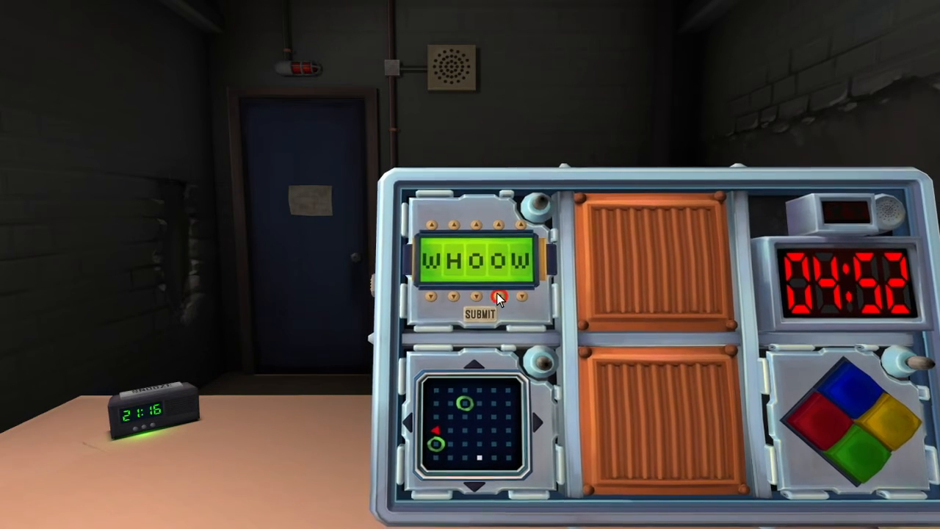
{"action": "left_click", "coordinate": [522, 222]}
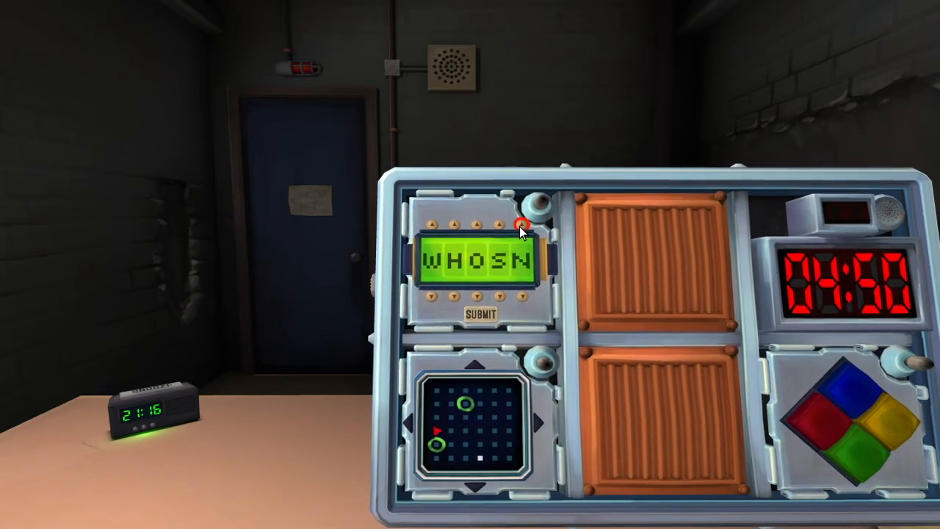
{"action": "left_click", "coordinate": [520, 224]}
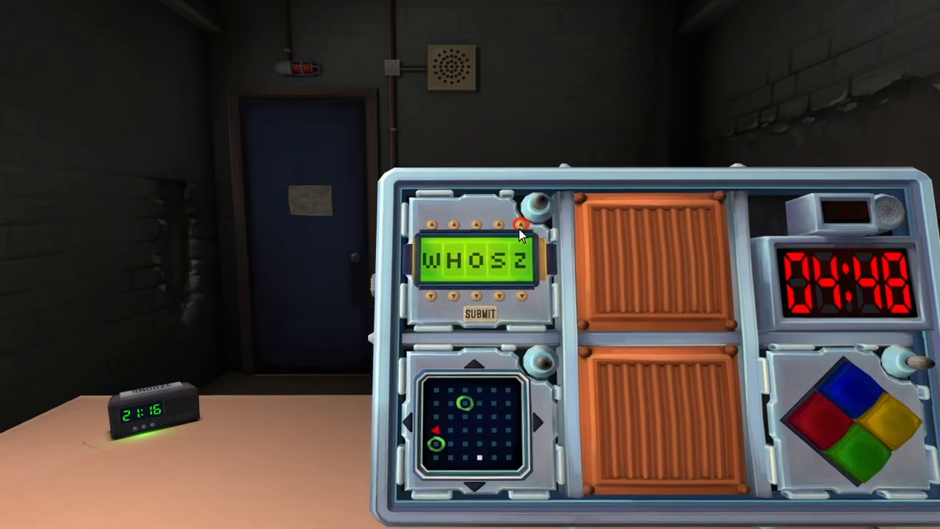
{"action": "left_click", "coordinate": [522, 297]}
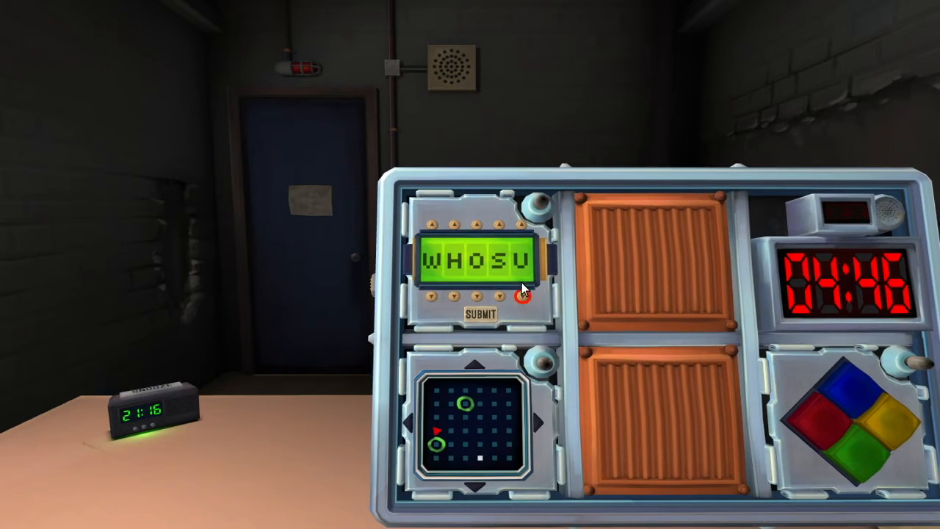
{"action": "left_click", "coordinate": [501, 222]}
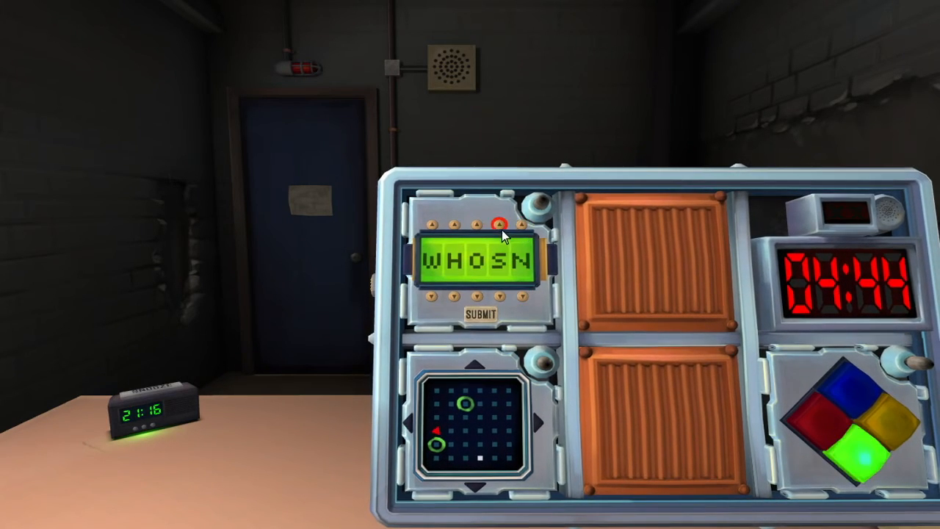
{"action": "left_click", "coordinate": [522, 224]}
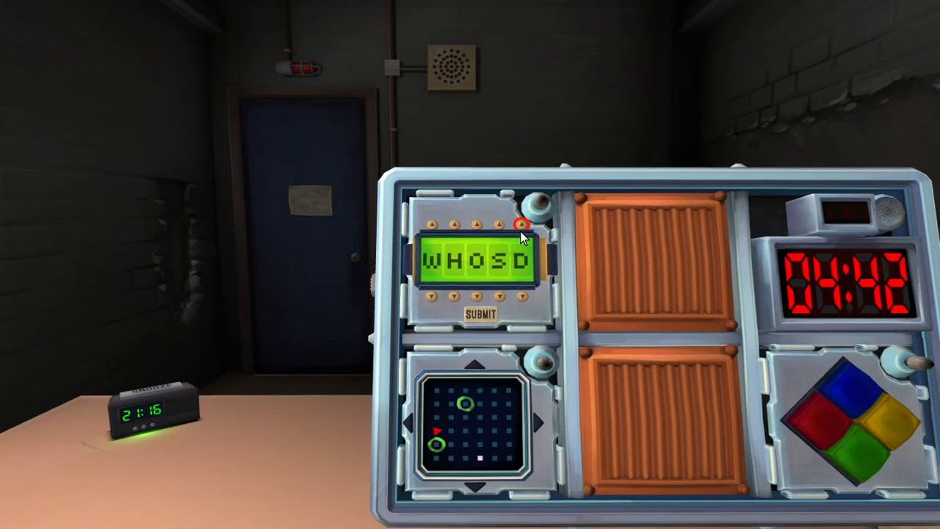
{"action": "left_click", "coordinate": [503, 298]}
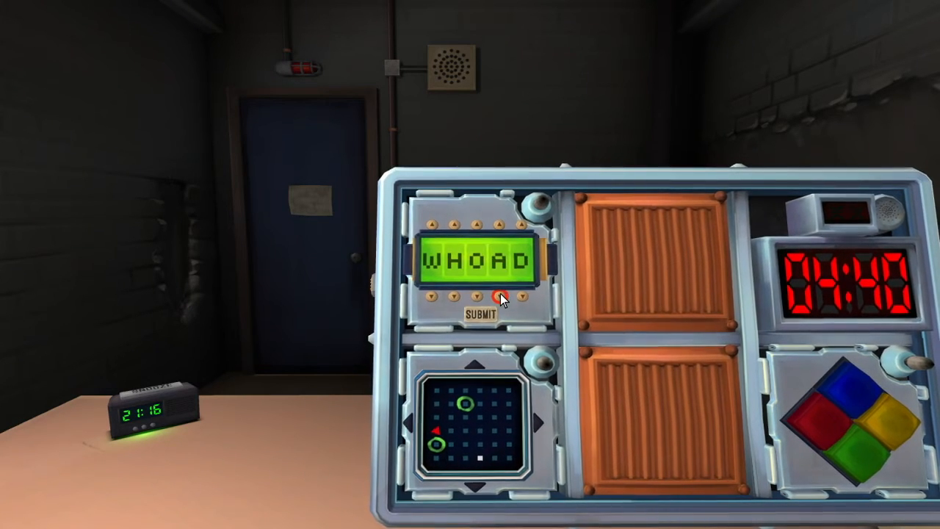
{"action": "left_click", "coordinate": [500, 222]}
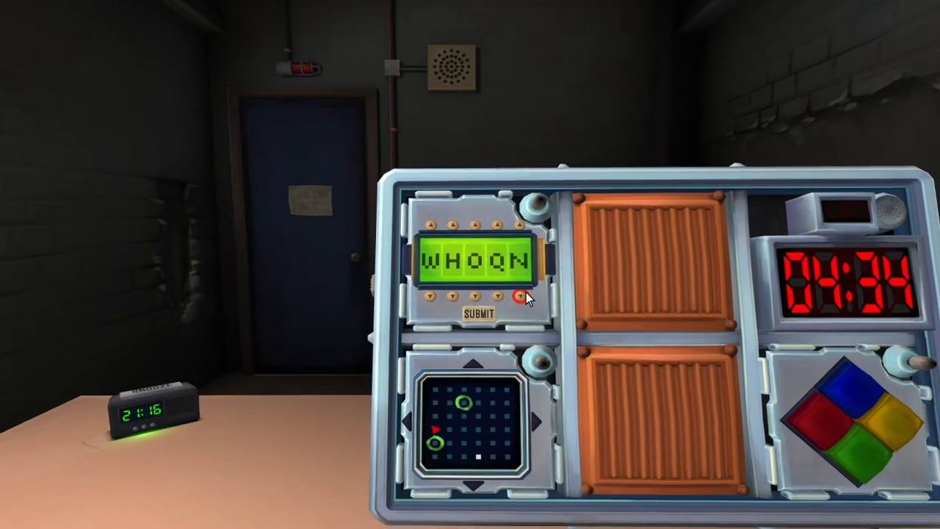
{"action": "left_click", "coordinate": [522, 298]}
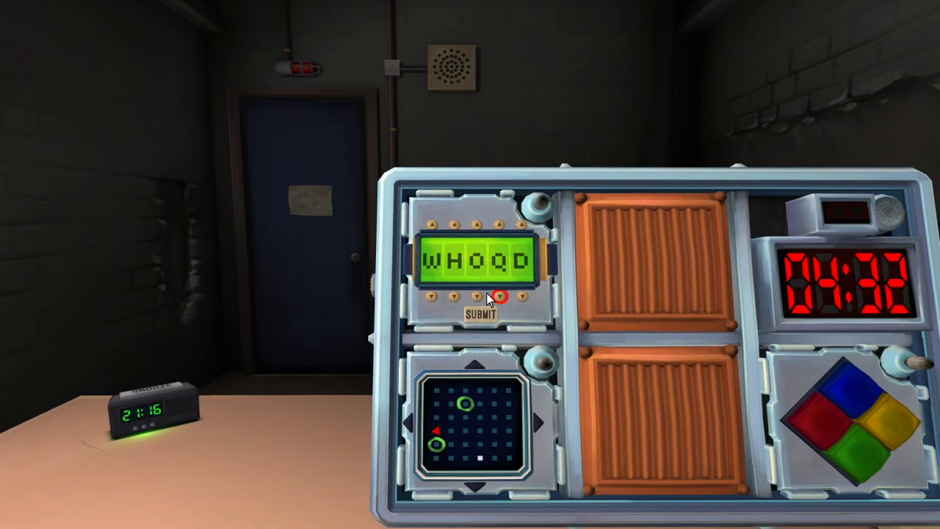
Change the first letter to C and keep trying later letters, reaching CHAOD
{"action": "left_click", "coordinate": [435, 298]}
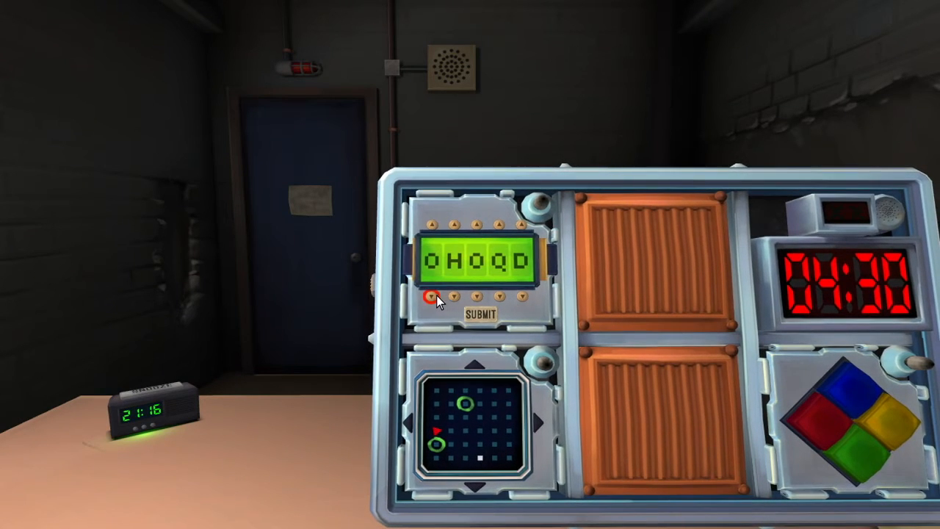
{"action": "left_click", "coordinate": [433, 297]}
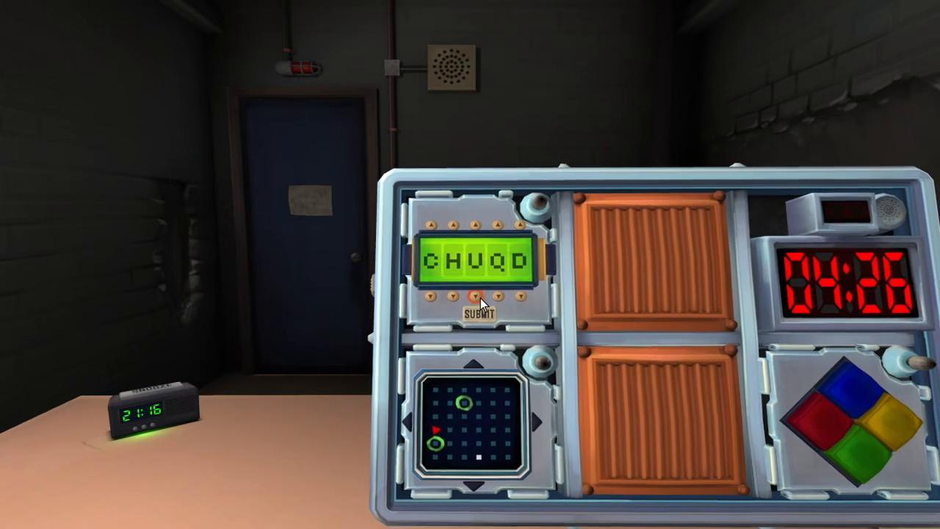
{"action": "left_click", "coordinate": [498, 224]}
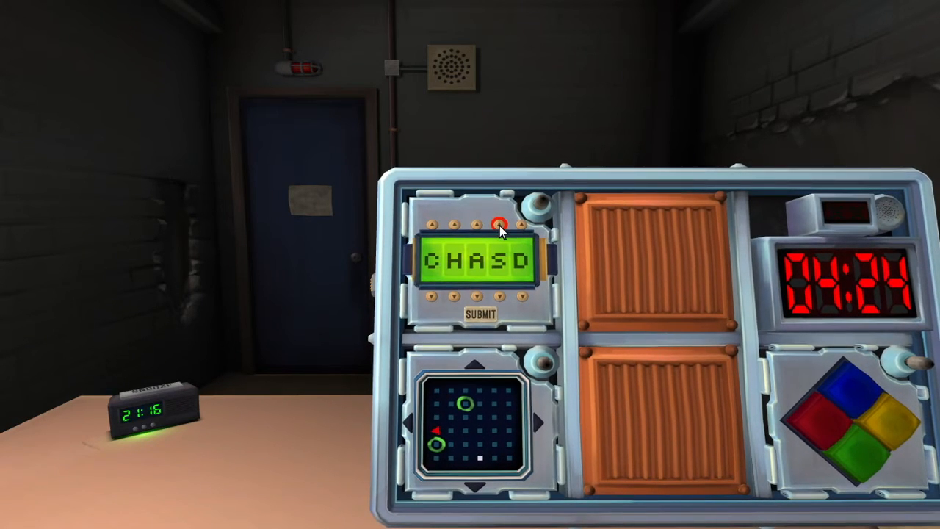
{"action": "left_click", "coordinate": [501, 222]}
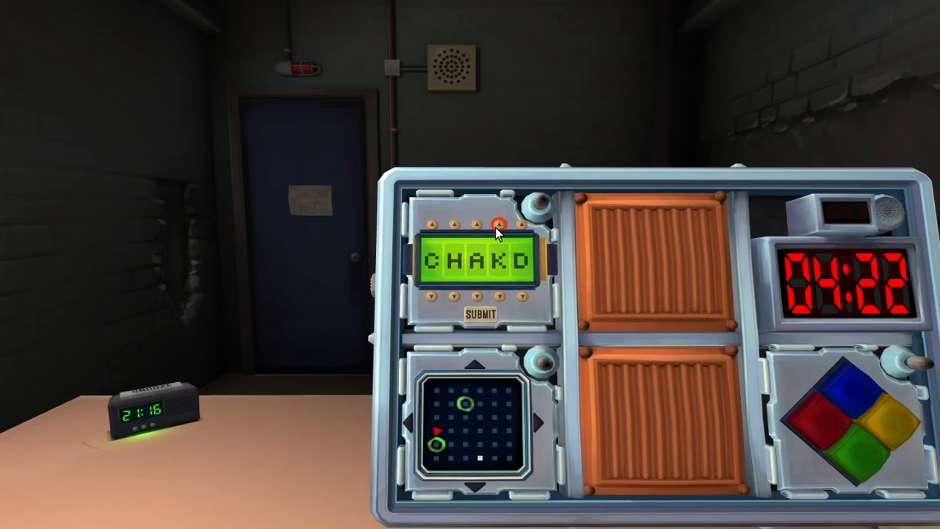
{"action": "left_click", "coordinate": [499, 223]}
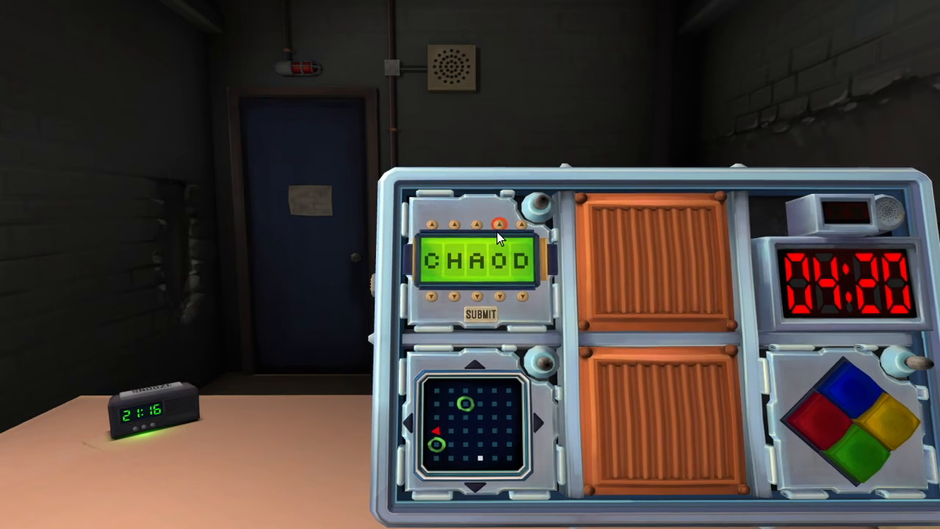
{"action": "left_click", "coordinate": [517, 223]}
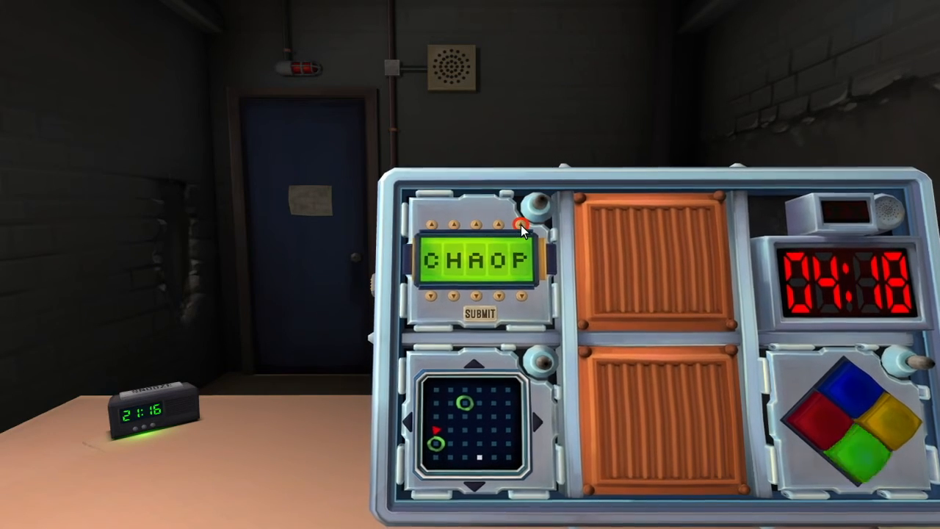
{"action": "left_click", "coordinate": [520, 223]}
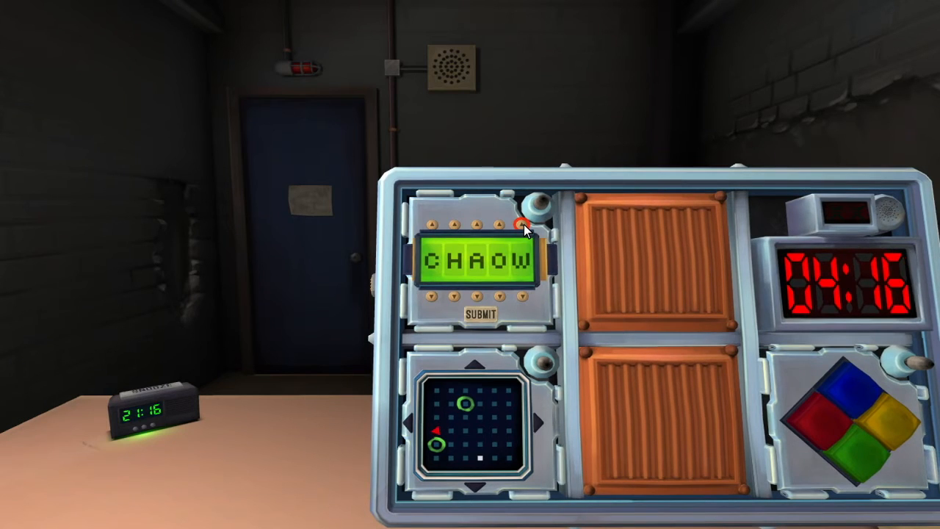
{"action": "left_click", "coordinate": [521, 300]}
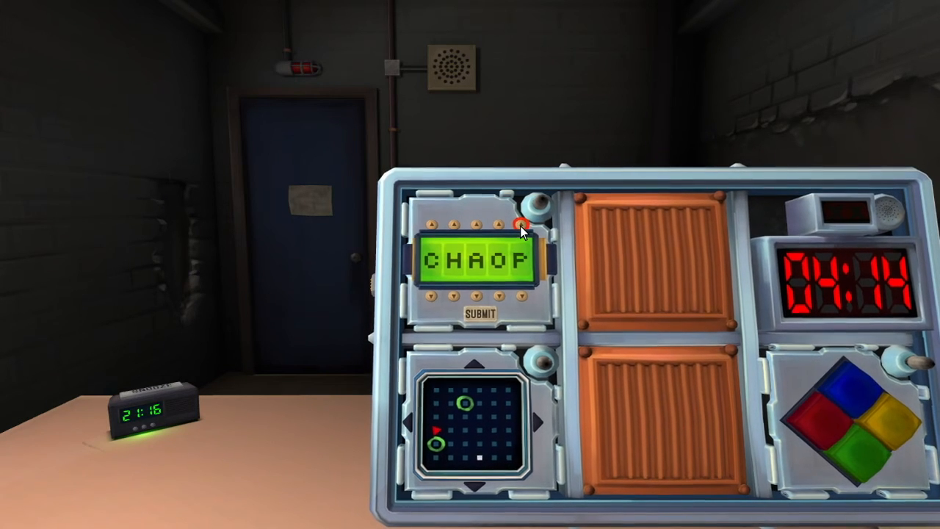
{"action": "left_click", "coordinate": [502, 225]}
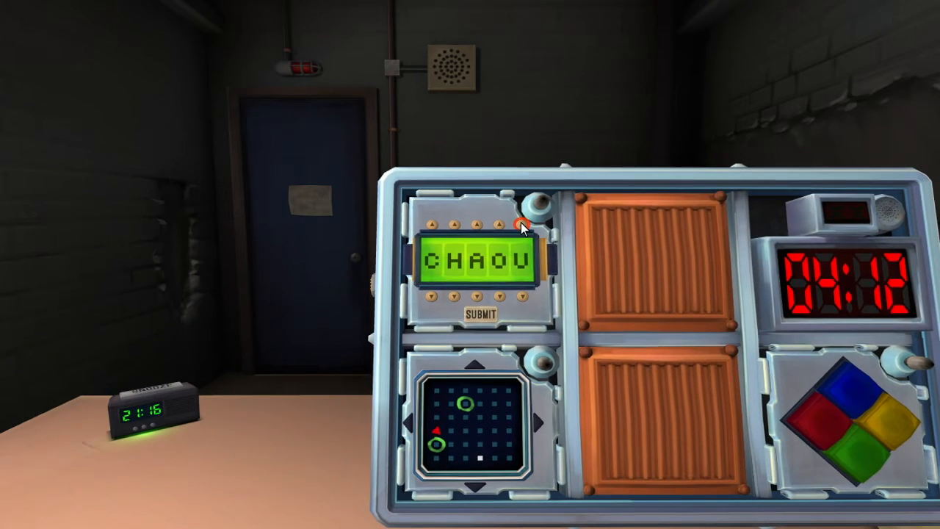
{"action": "left_click", "coordinate": [520, 222]}
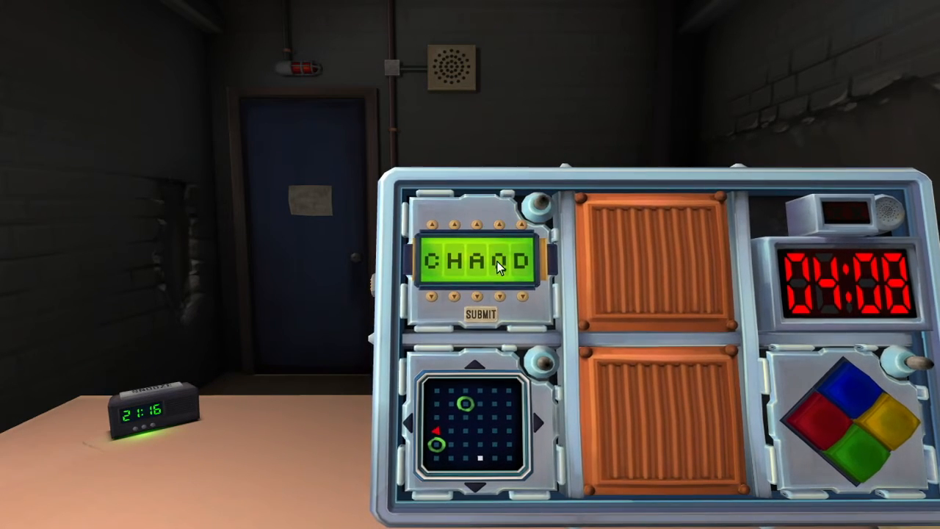
{"action": "left_click", "coordinate": [500, 296]}
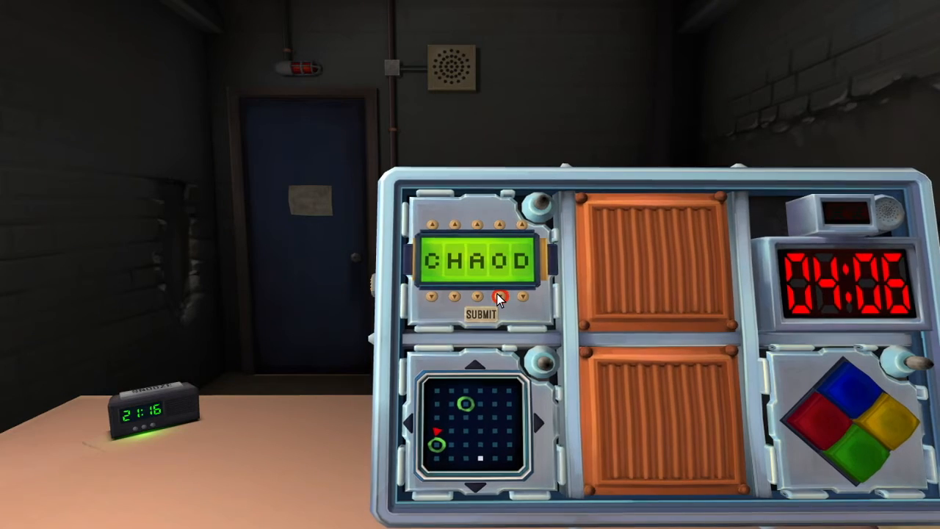
{"action": "left_click", "coordinate": [502, 295]}
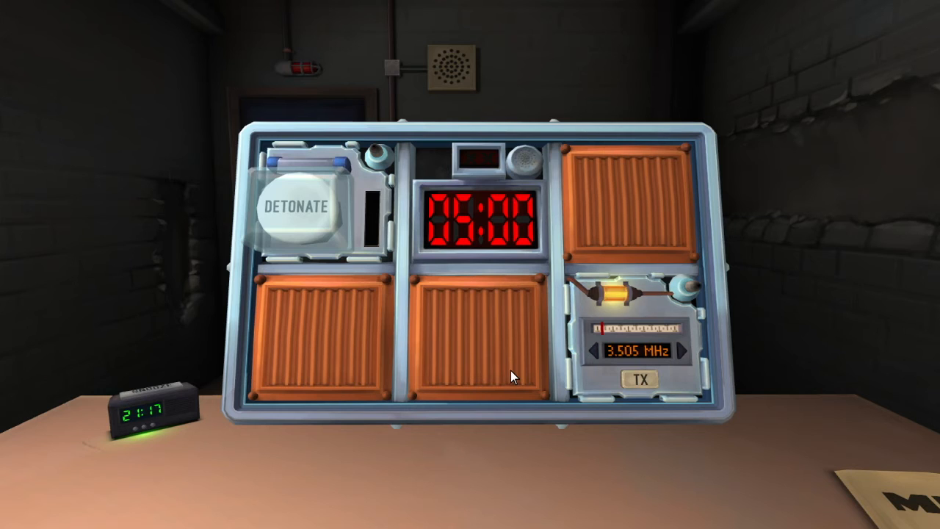
{"action": "mouse_move", "coordinate": [485, 302]}
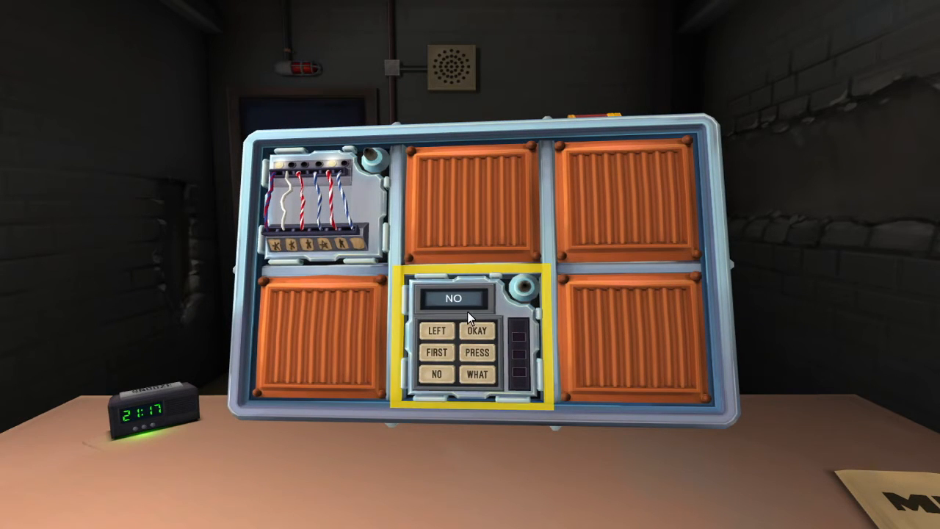
{"action": "mouse_move", "coordinate": [378, 316]}
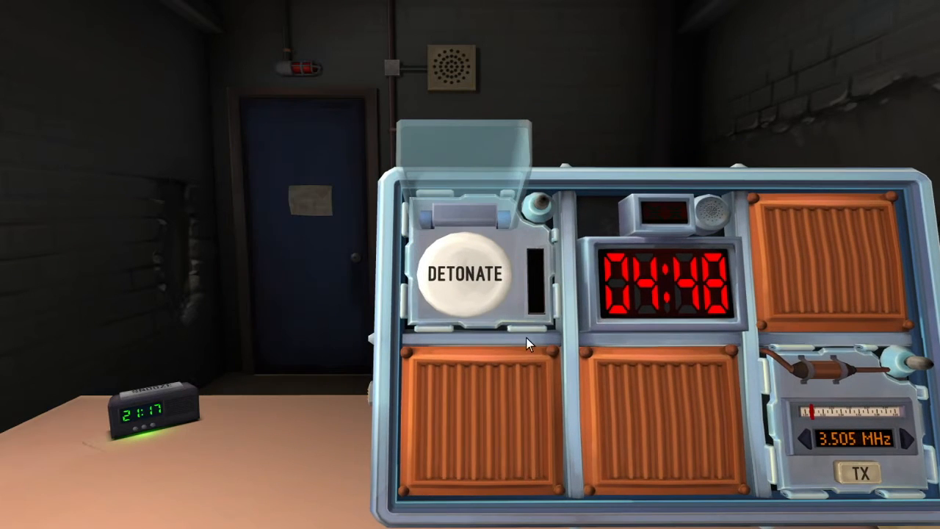
{"action": "mouse_move", "coordinate": [470, 294]}
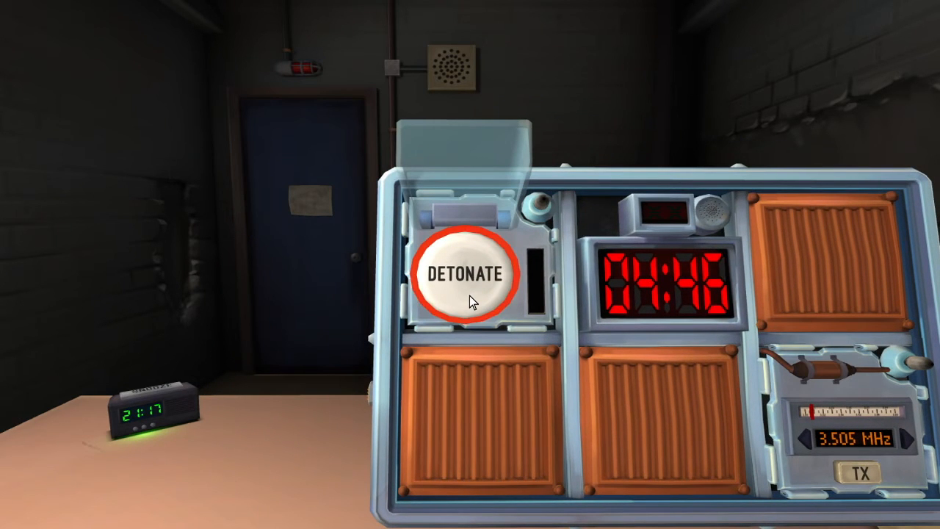
Hold the DETONATE button and release it while the strip glows yellow
{"action": "left_click", "coordinate": [466, 276]}
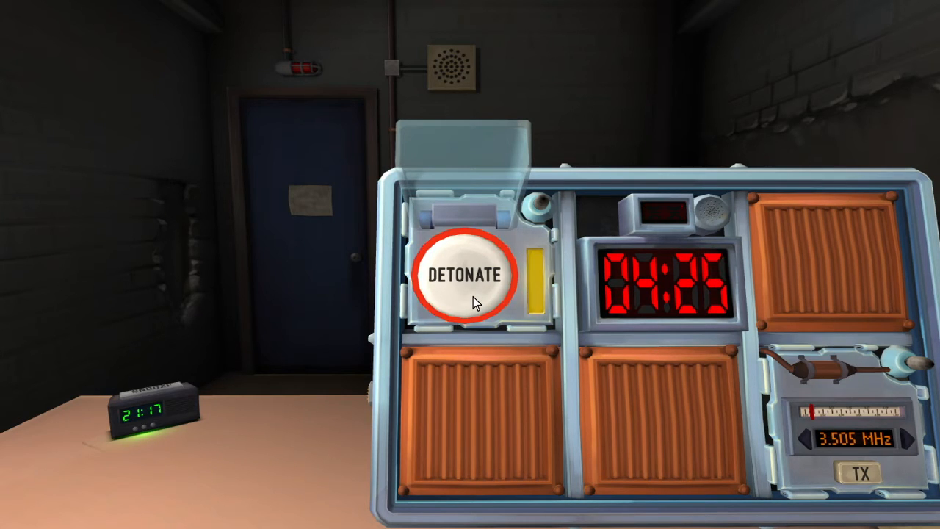
{"action": "left_click", "coordinate": [468, 275]}
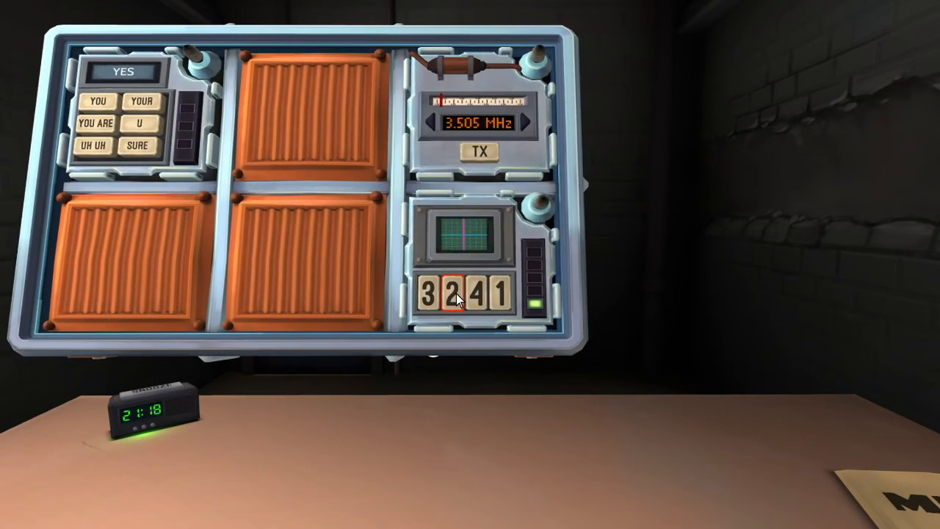
Answer the memory stages, pressing the second-position button and the button labelled 2
{"action": "left_click", "coordinate": [429, 296]}
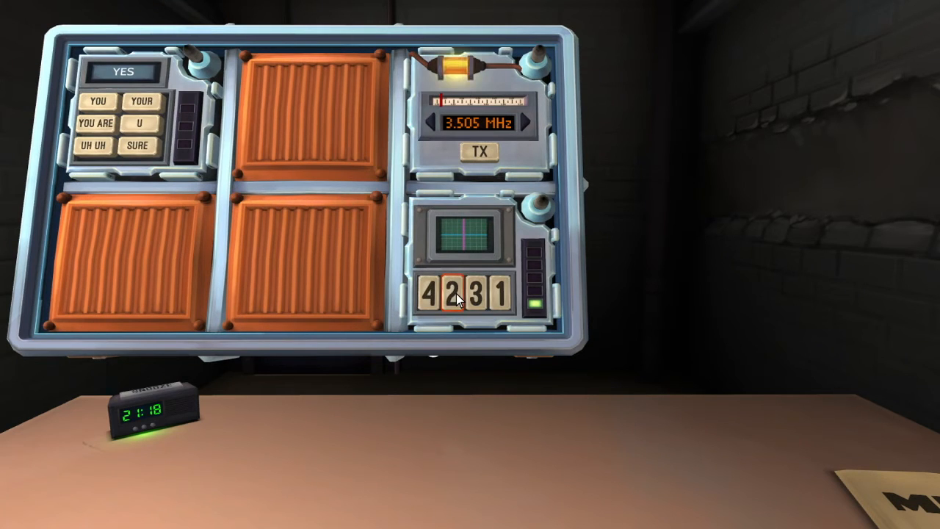
{"action": "left_click", "coordinate": [475, 296]}
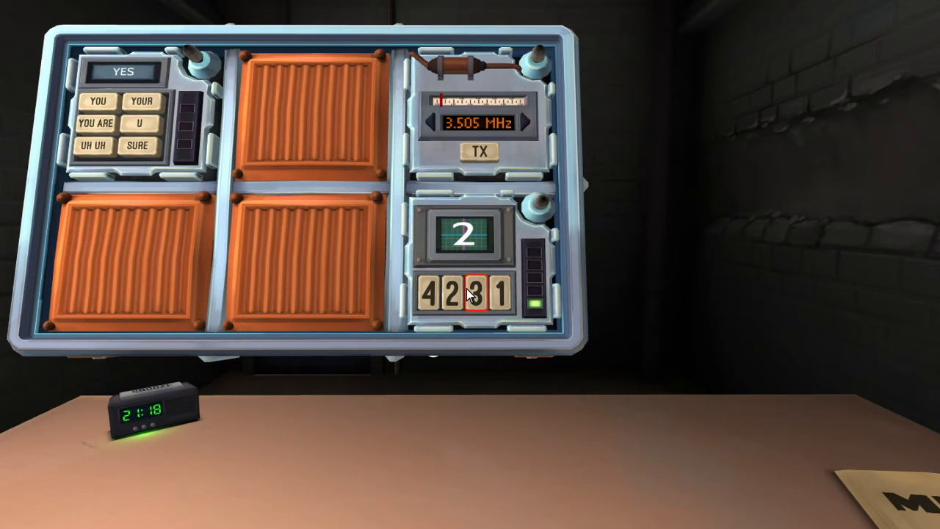
{"action": "mouse_move", "coordinate": [308, 238]}
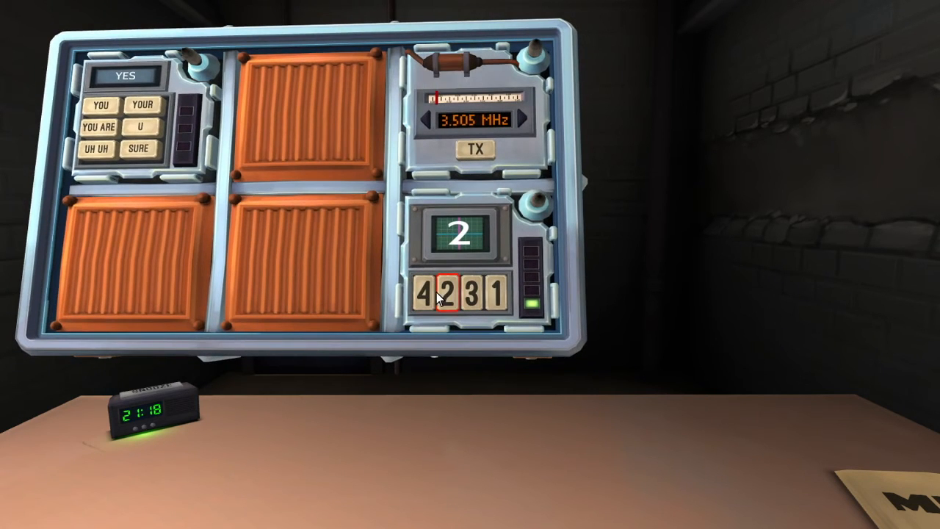
{"action": "left_click", "coordinate": [471, 294]}
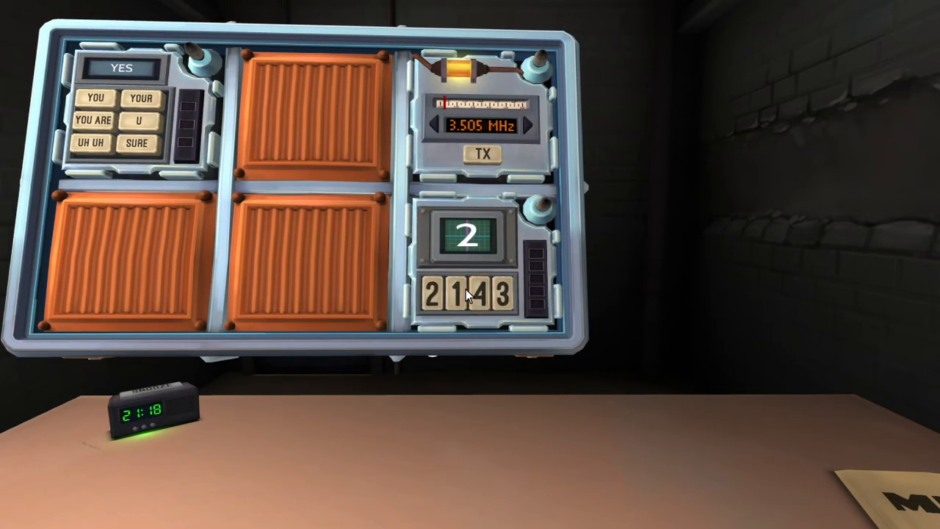
{"action": "left_click", "coordinate": [456, 297]}
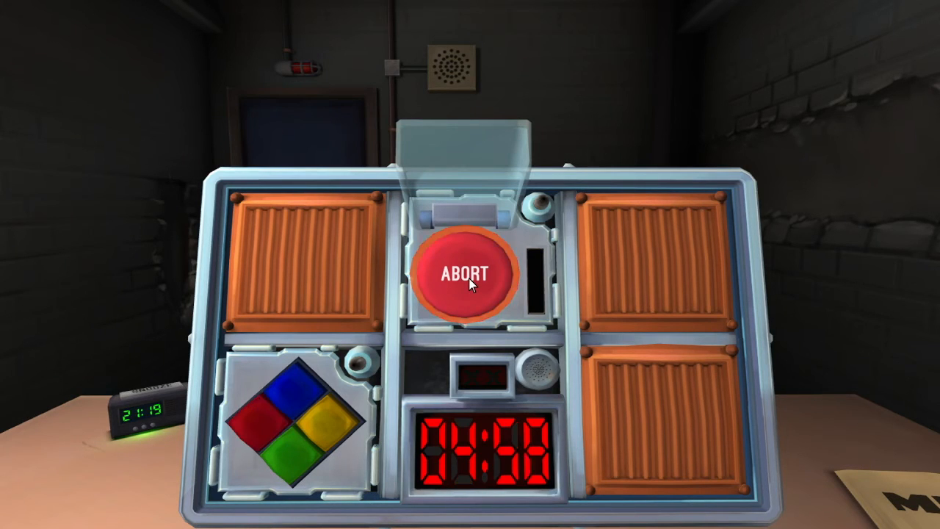
Press the ABORT button, then enter three Simon Says colours
{"action": "left_click", "coordinate": [466, 276]}
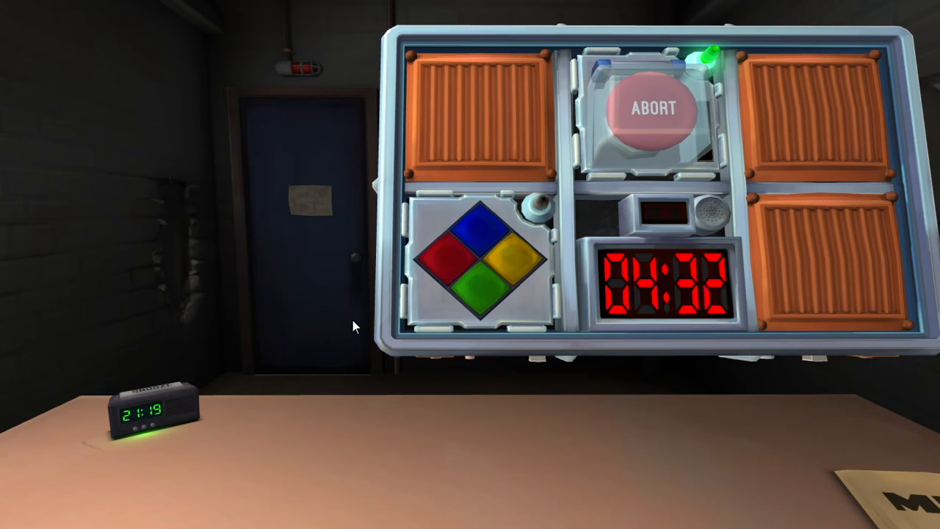
{"action": "left_click", "coordinate": [442, 261]}
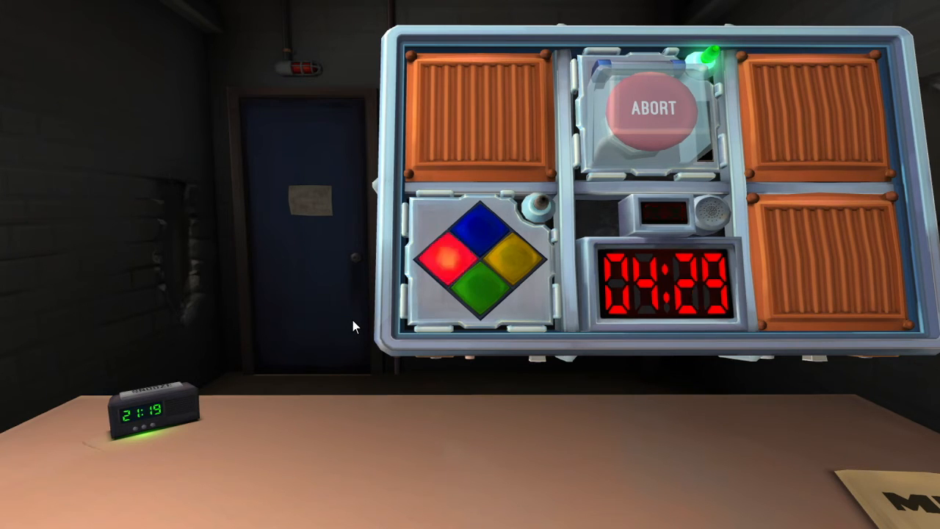
{"action": "left_click", "coordinate": [443, 262]}
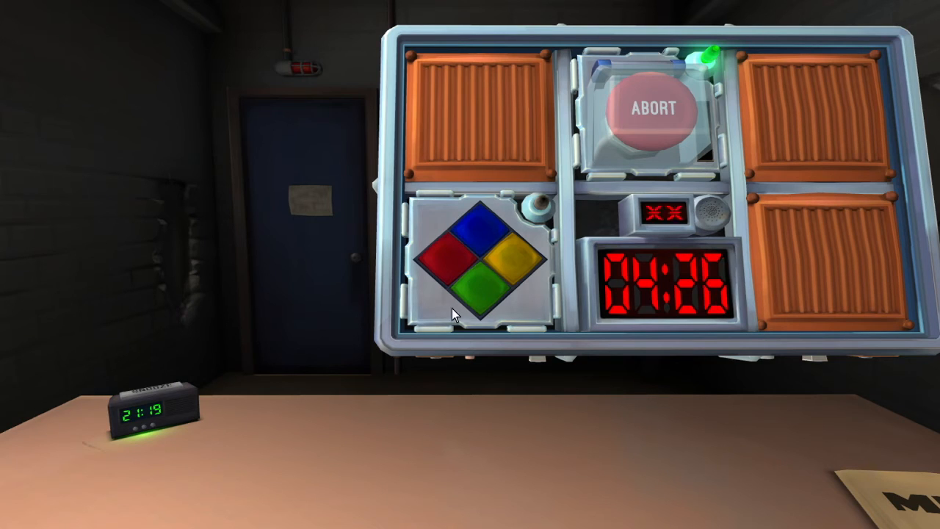
{"action": "left_click", "coordinate": [481, 227]}
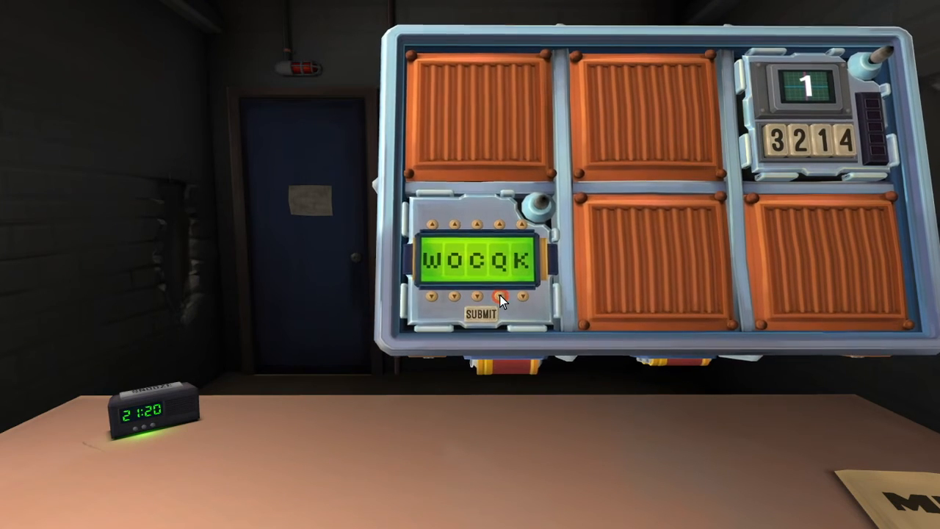
Cycle the fourth, third and fifth password letters, stepping the fourth to N
{"action": "left_click", "coordinate": [523, 221]}
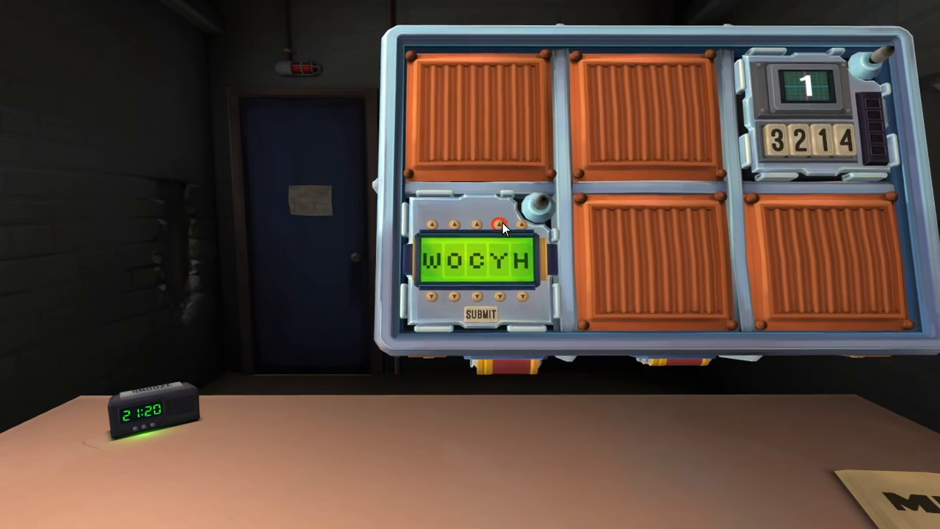
{"action": "left_click", "coordinate": [497, 223]}
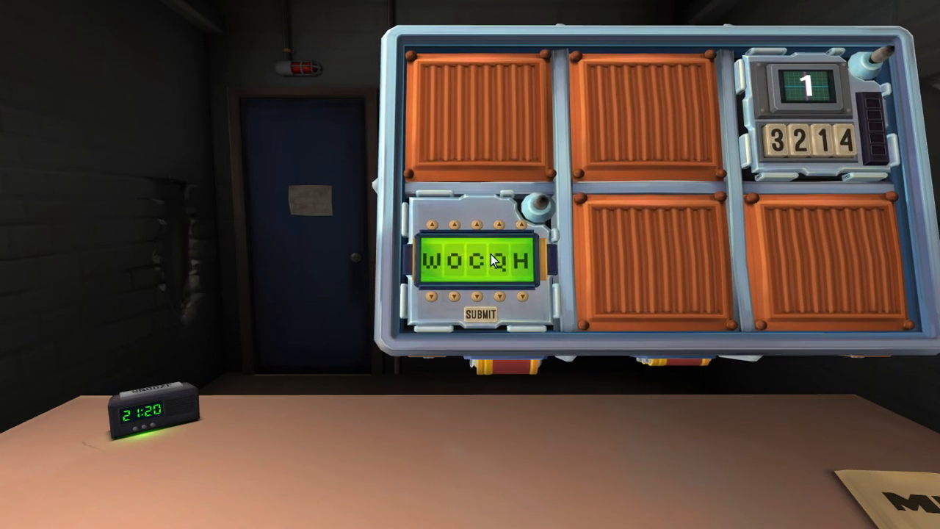
{"action": "left_click", "coordinate": [520, 296]}
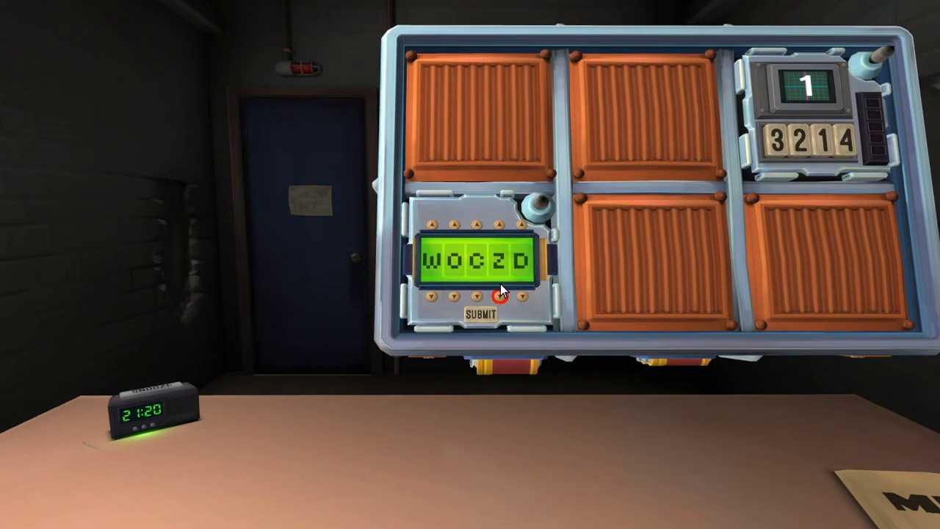
{"action": "left_click", "coordinate": [500, 296]}
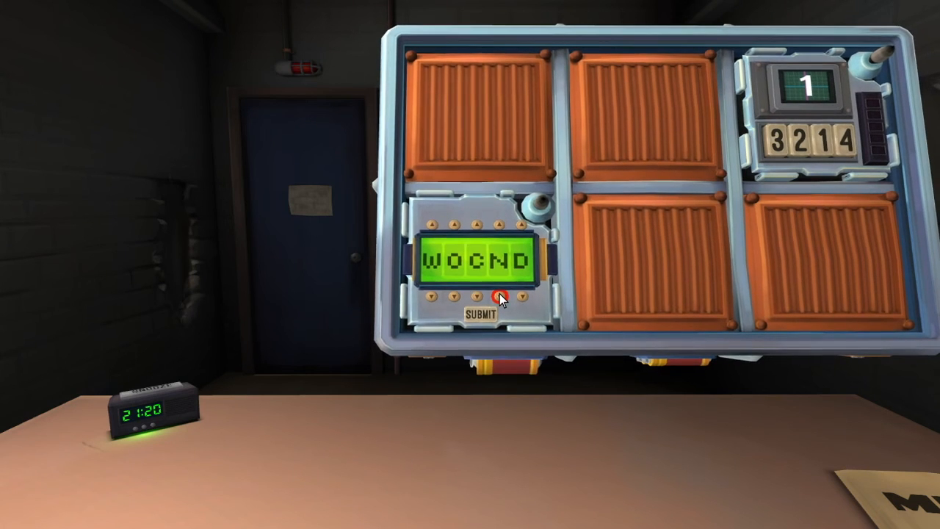
{"action": "left_click", "coordinate": [476, 222]}
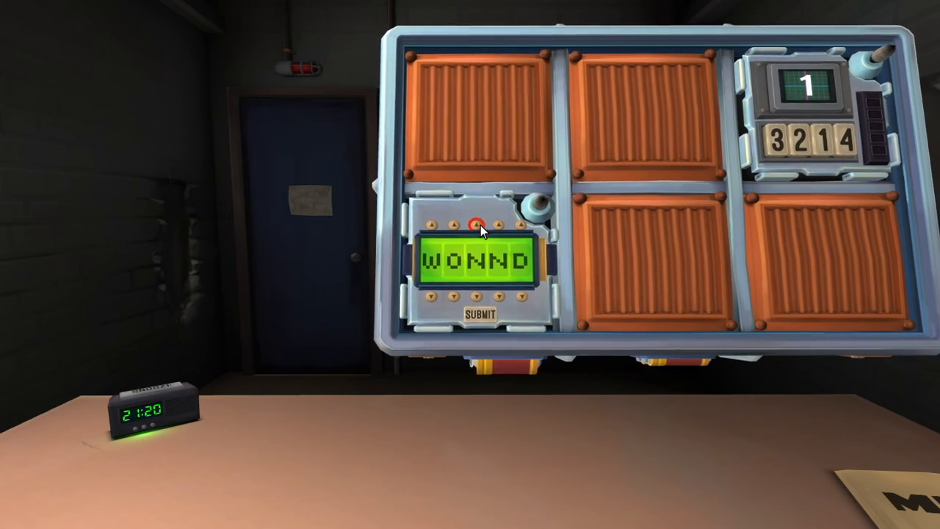
{"action": "left_click", "coordinate": [476, 223]}
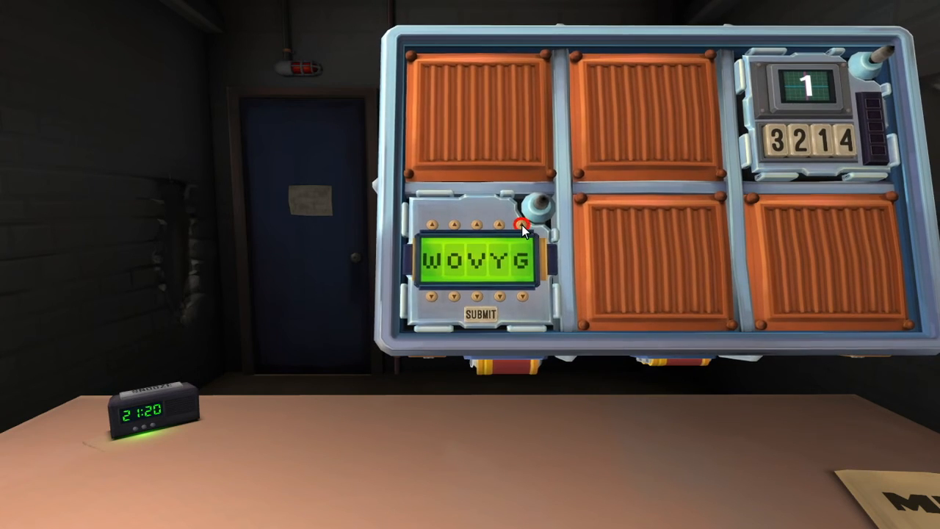
{"action": "left_click", "coordinate": [521, 300]}
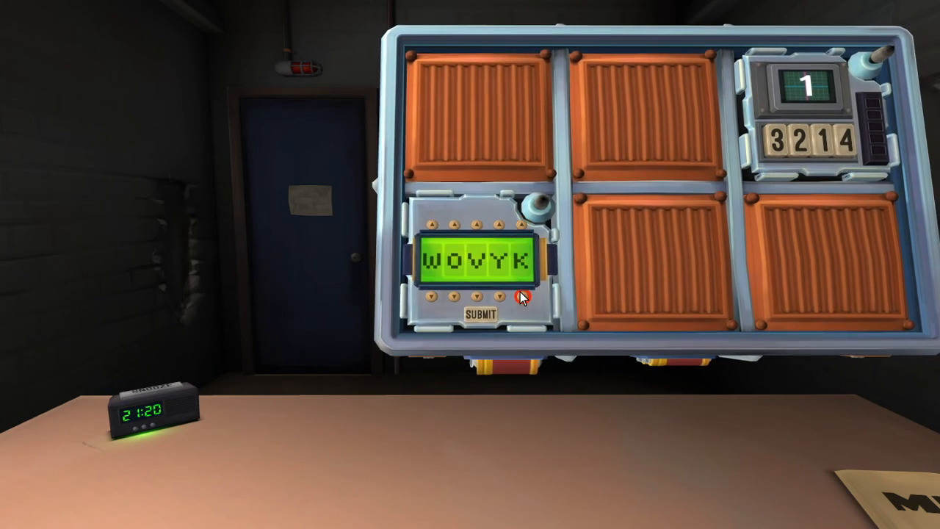
{"action": "left_click", "coordinate": [517, 222]}
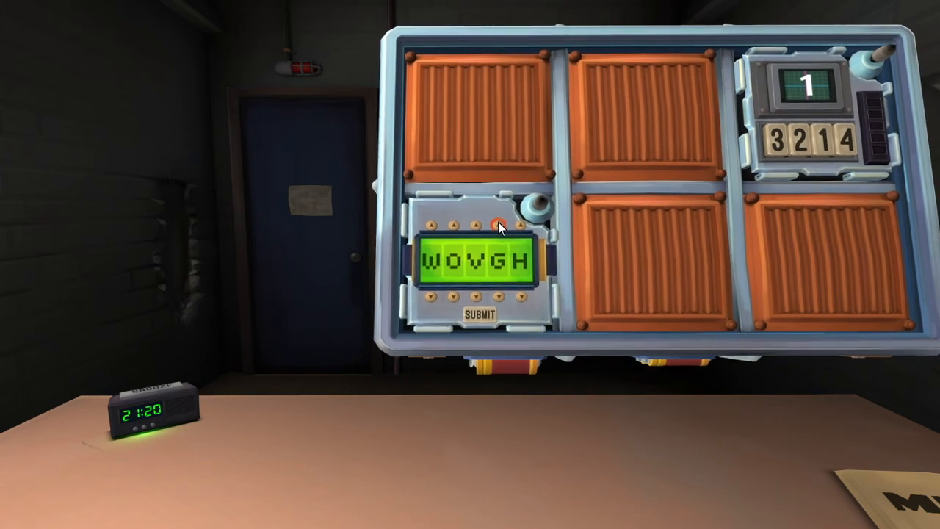
{"action": "left_click", "coordinate": [494, 223]}
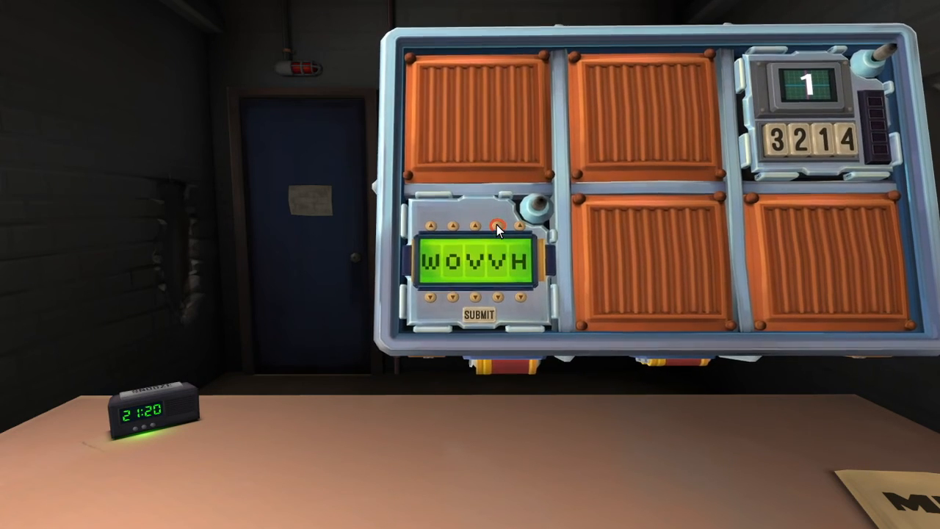
{"action": "left_click", "coordinate": [492, 224]}
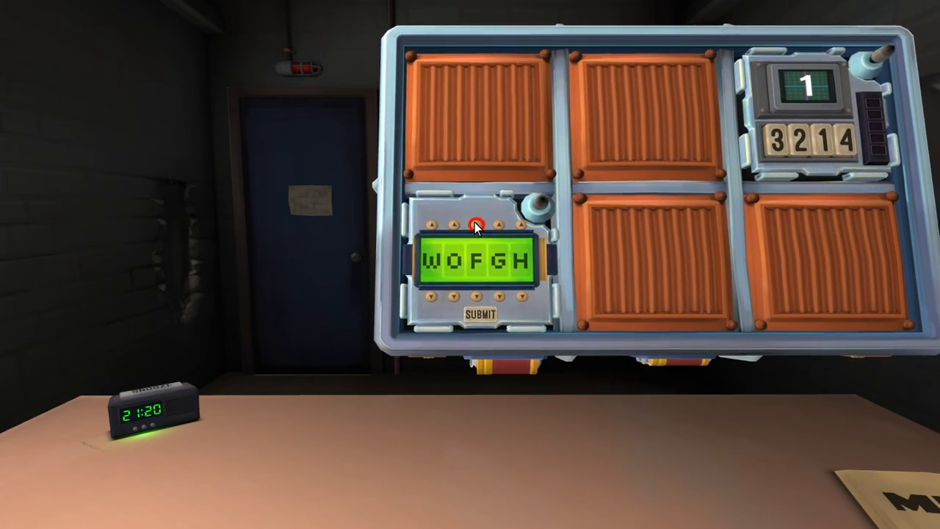
{"action": "left_click", "coordinate": [476, 223]}
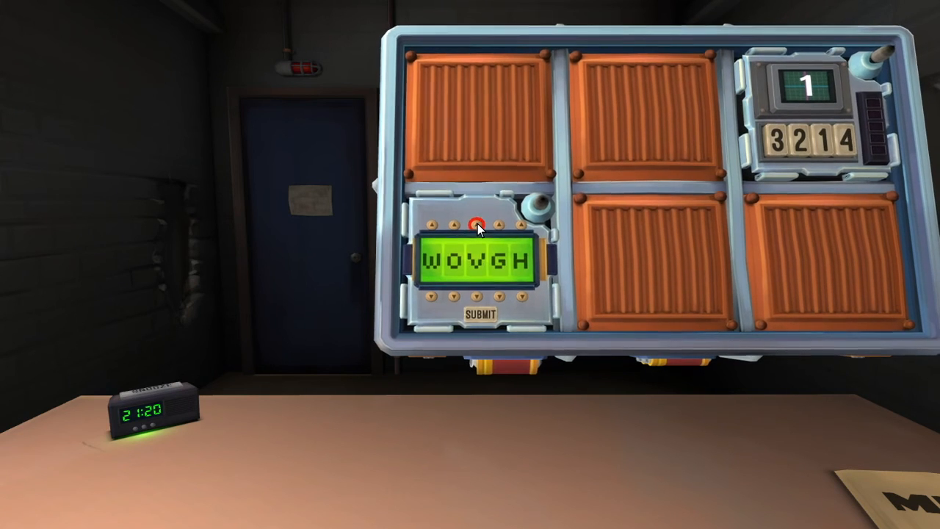
{"action": "left_click", "coordinate": [430, 222]}
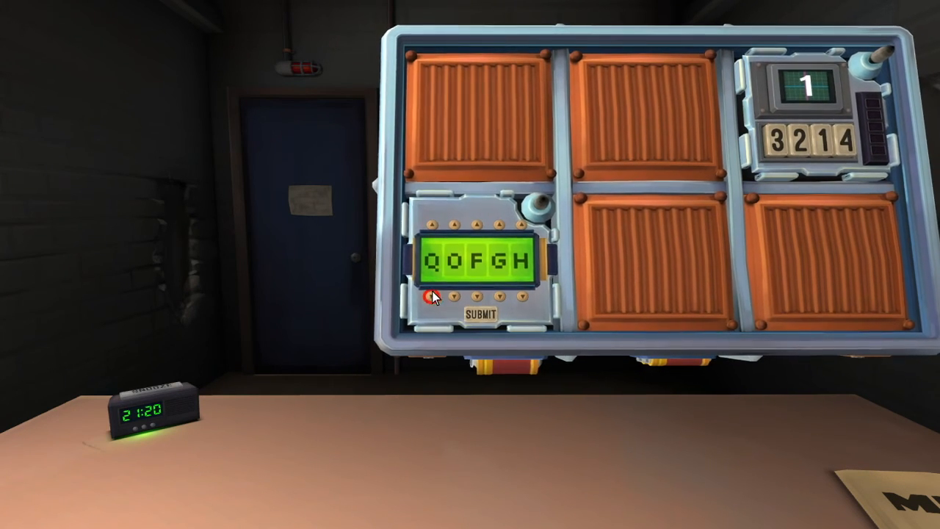
{"action": "left_click", "coordinate": [433, 296]}
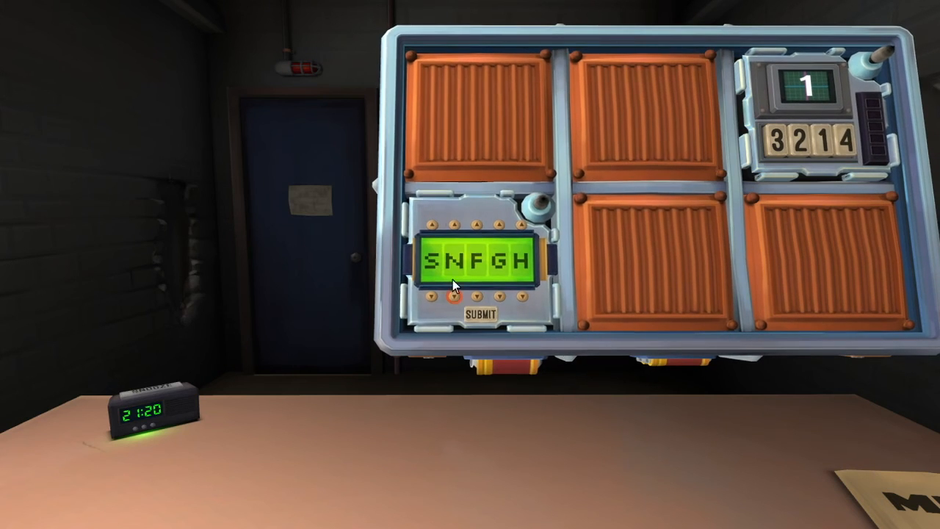
{"action": "left_click", "coordinate": [476, 222]}
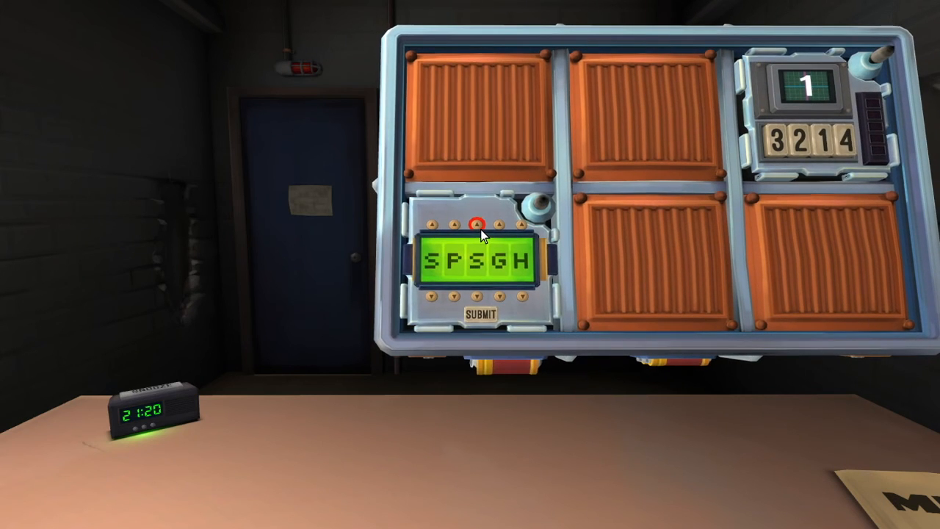
Cycle the third, fourth and fifth letters to U, N and D, spelling SOUND
{"action": "left_click", "coordinate": [481, 224]}
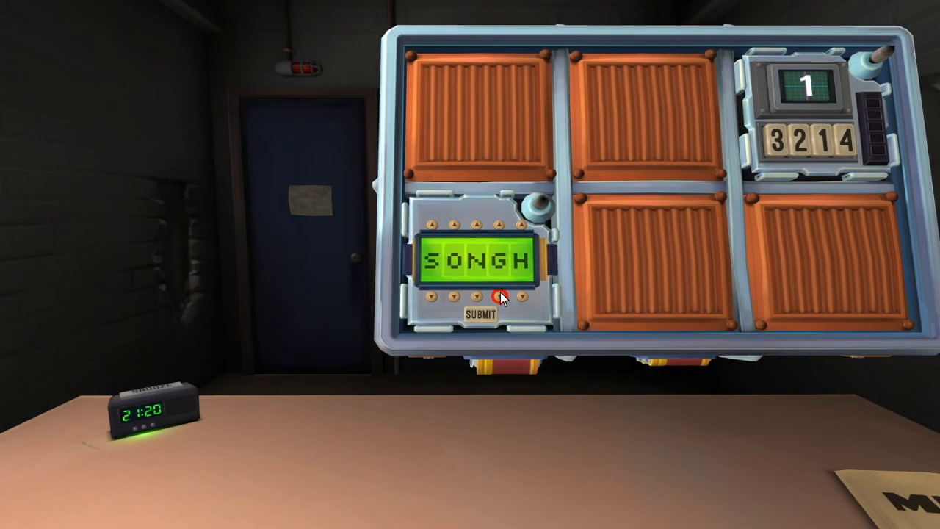
{"action": "left_click", "coordinate": [498, 297]}
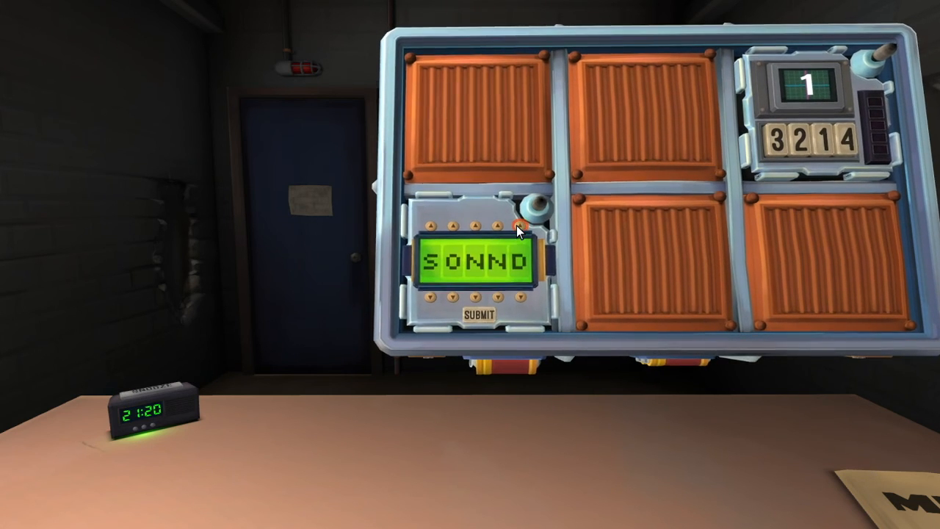
{"action": "left_click", "coordinate": [513, 224]}
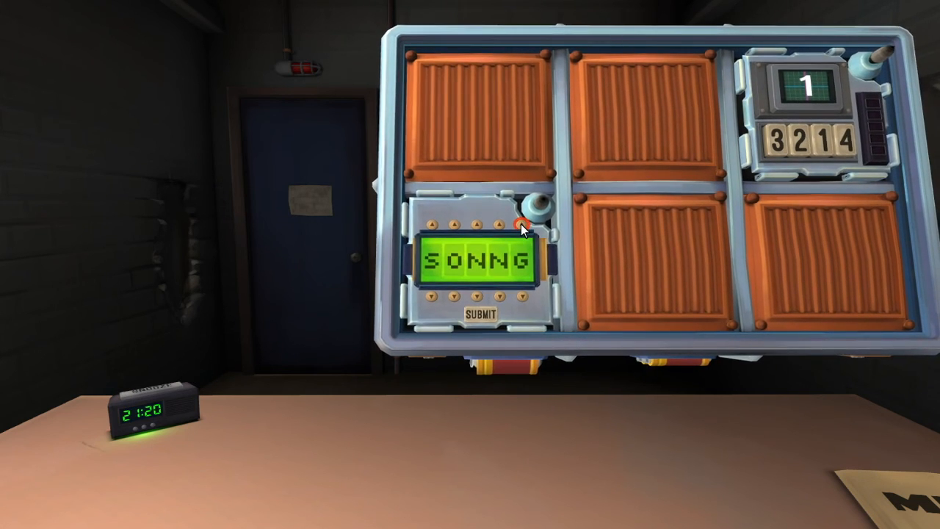
{"action": "left_click", "coordinate": [518, 224]}
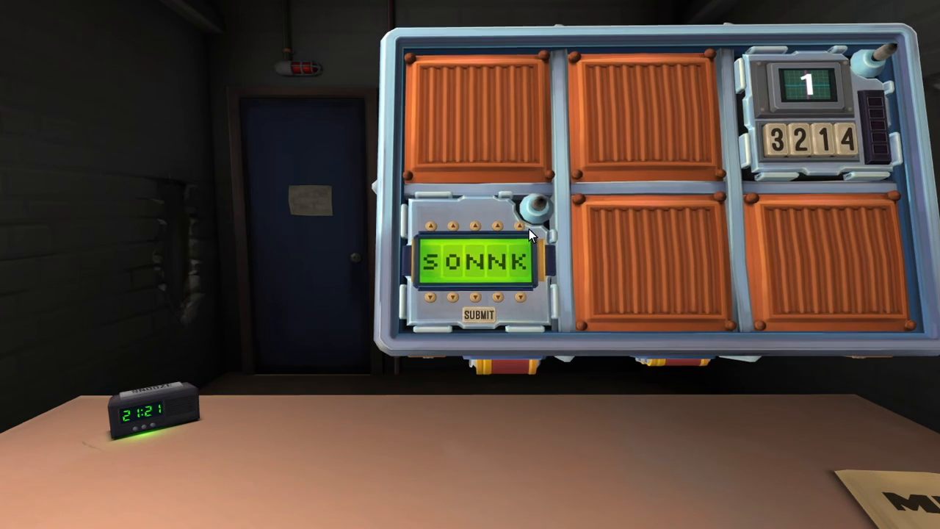
{"action": "left_click", "coordinate": [477, 298]}
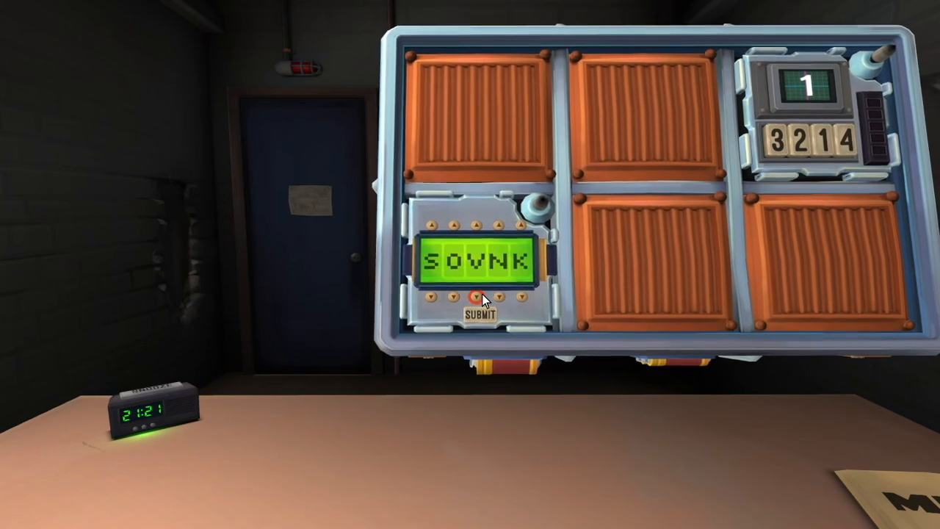
{"action": "left_click", "coordinate": [475, 299]}
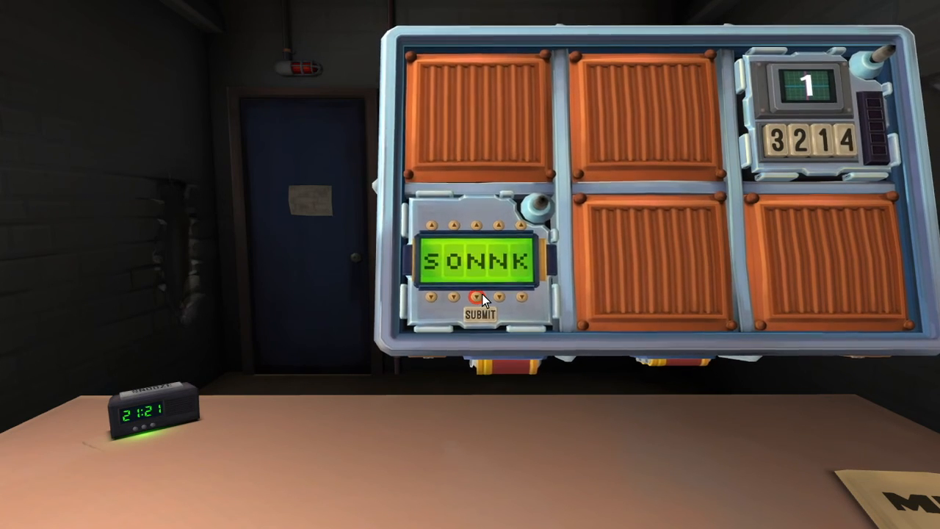
{"action": "left_click", "coordinate": [476, 298]}
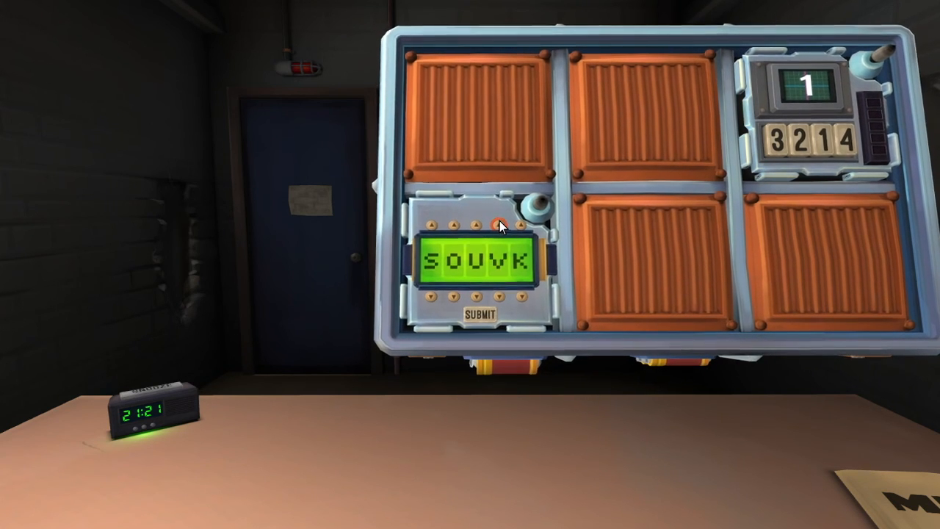
{"action": "left_click", "coordinate": [497, 223]}
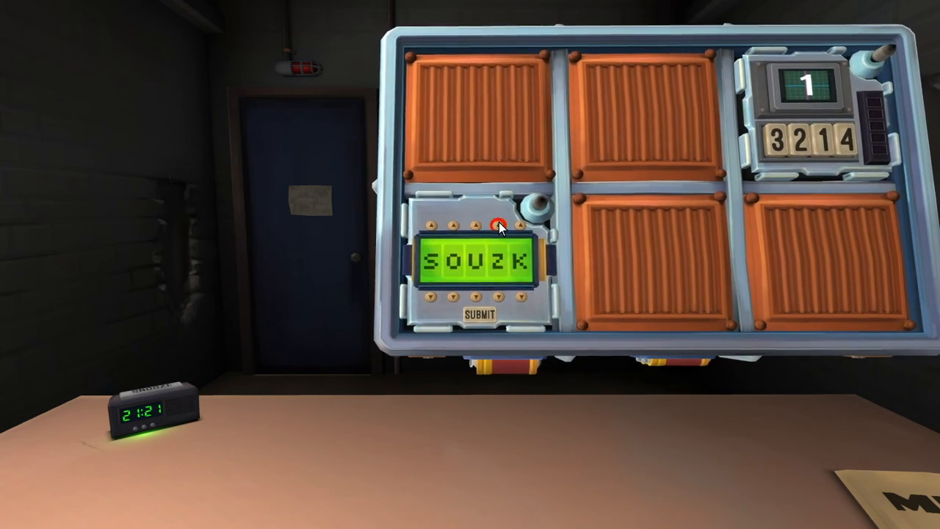
{"action": "left_click", "coordinate": [517, 223]}
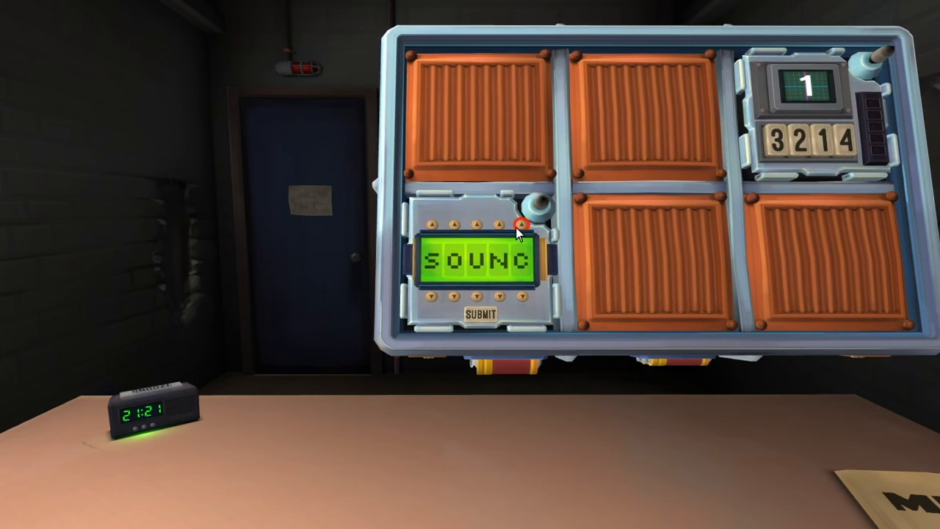
{"action": "left_click", "coordinate": [521, 222]}
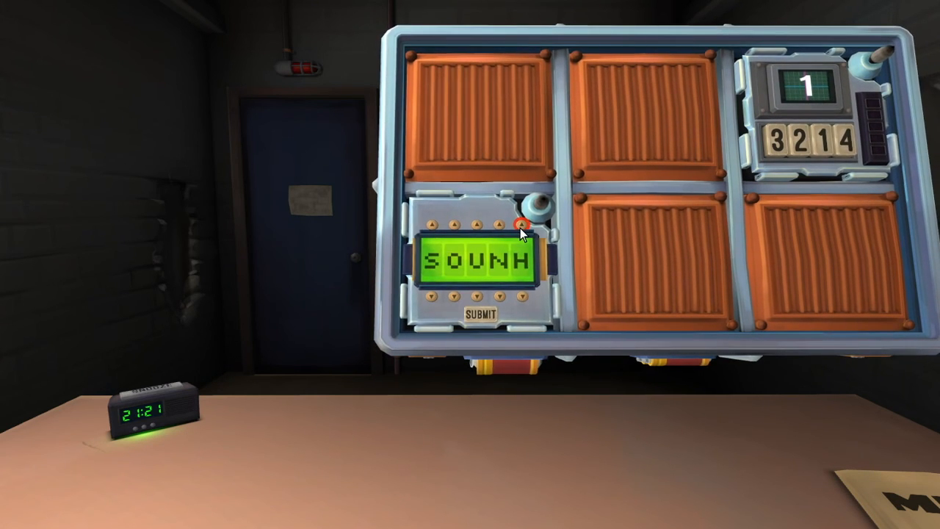
{"action": "left_click", "coordinate": [518, 222]}
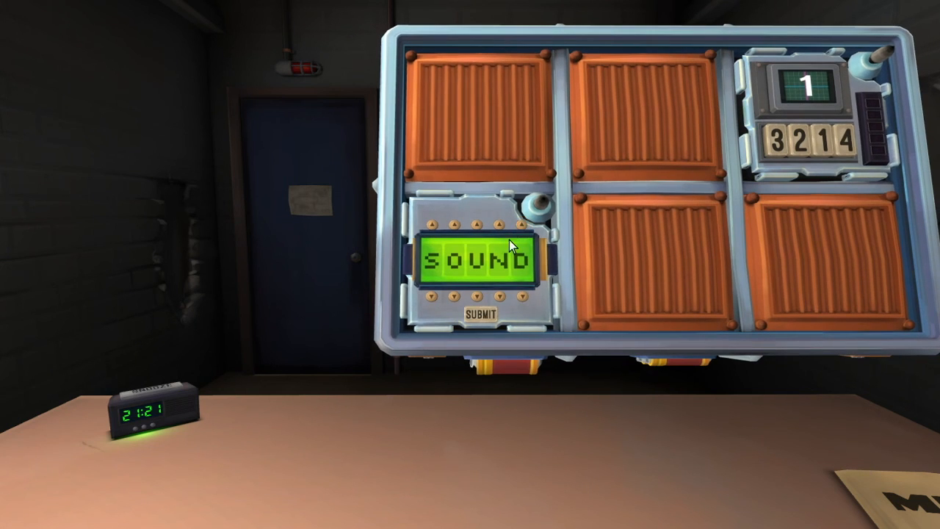
{"action": "mouse_move", "coordinate": [494, 293]}
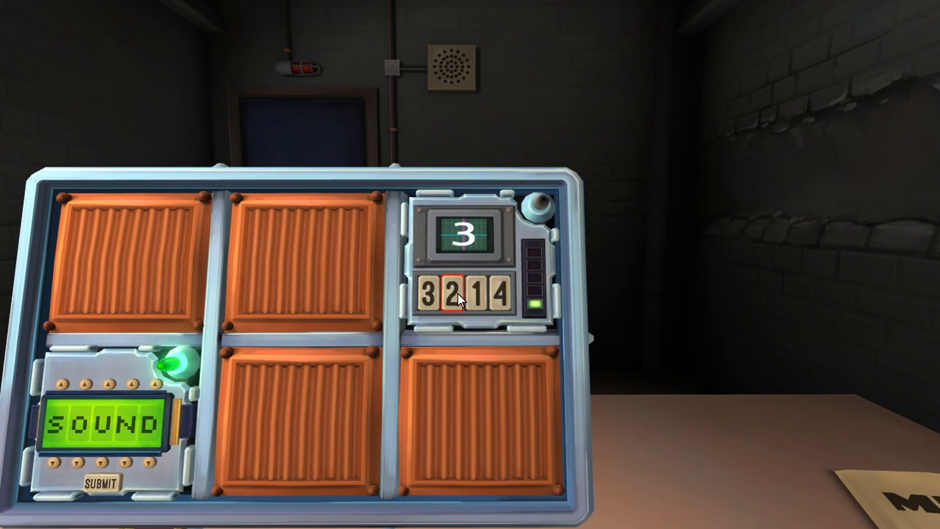
Submit SOUND on the password module and clear three Memory stages, reaching display 3
{"action": "left_click", "coordinate": [483, 293]}
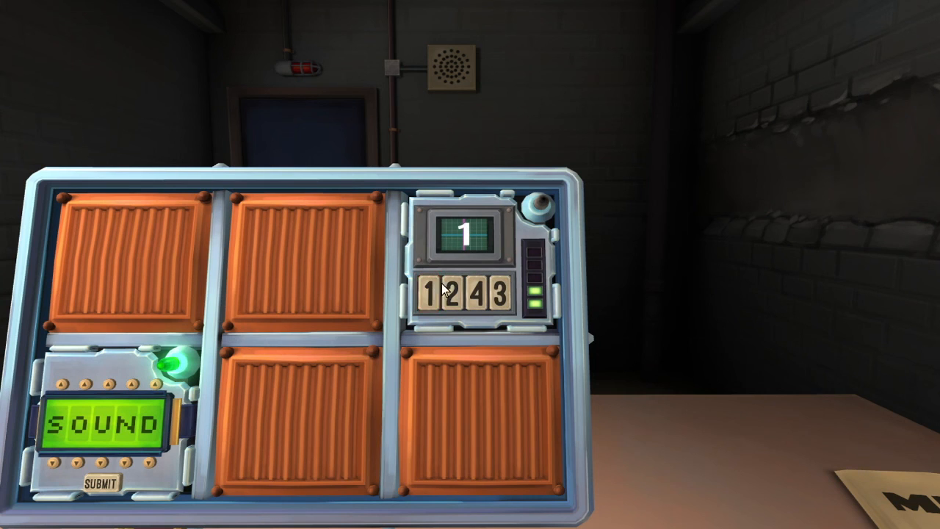
{"action": "left_click", "coordinate": [476, 294]}
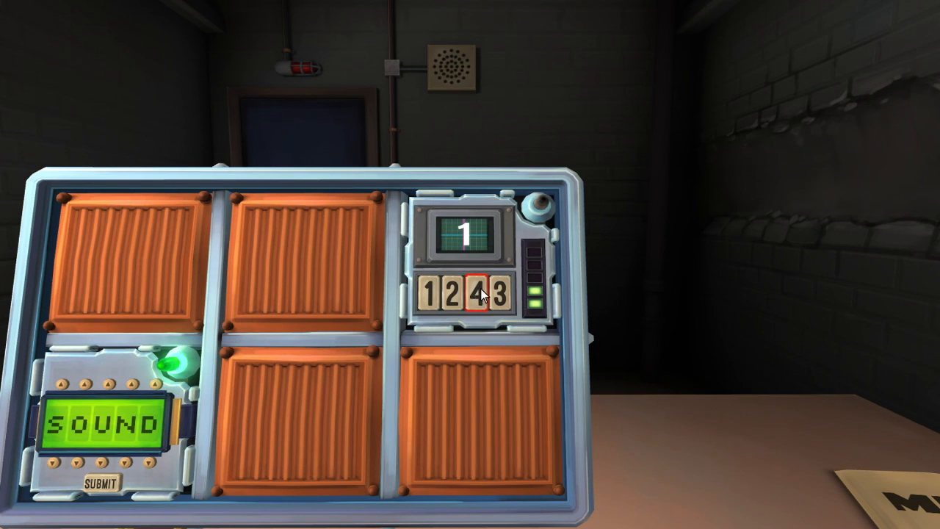
{"action": "left_click", "coordinate": [498, 295]}
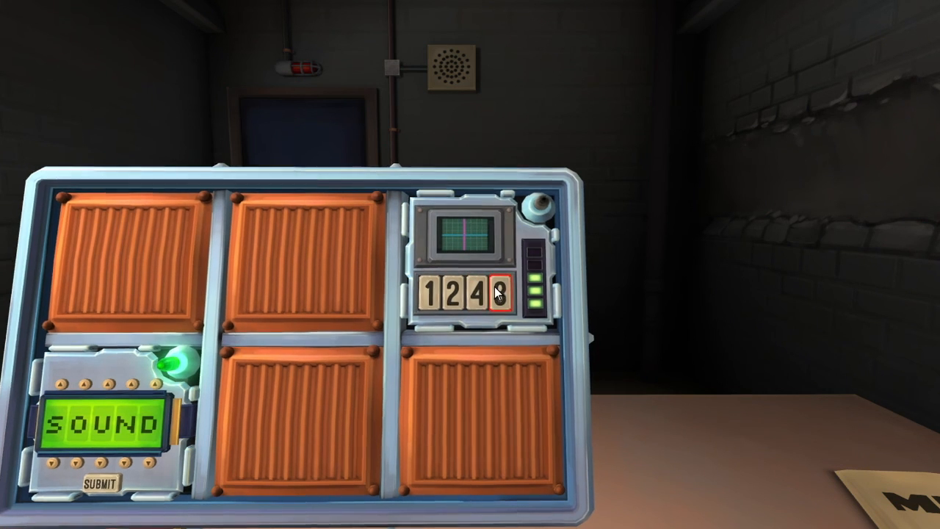
{"action": "left_click", "coordinate": [500, 294]}
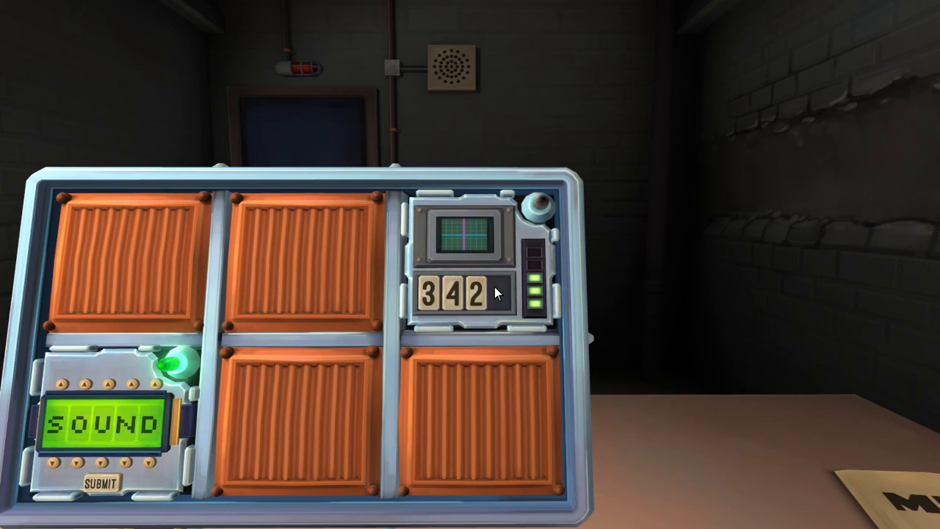
{"action": "left_click", "coordinate": [431, 296]}
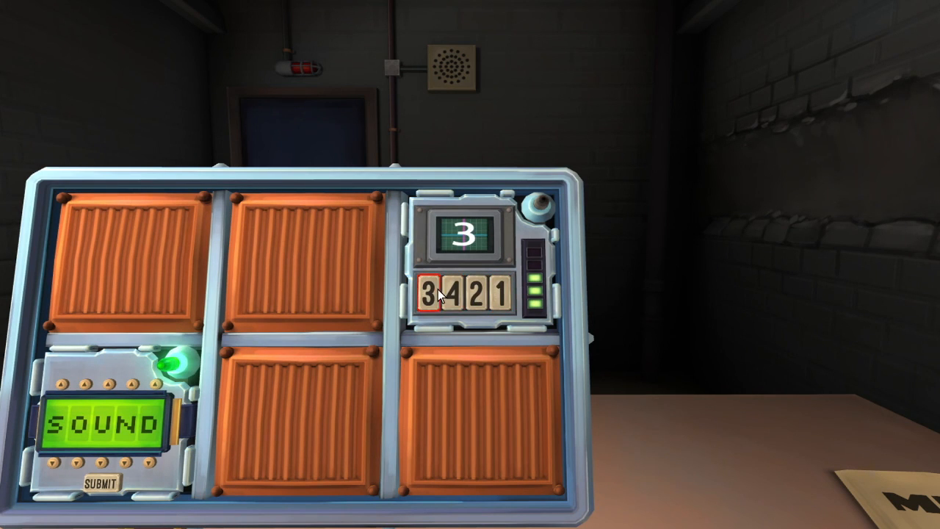